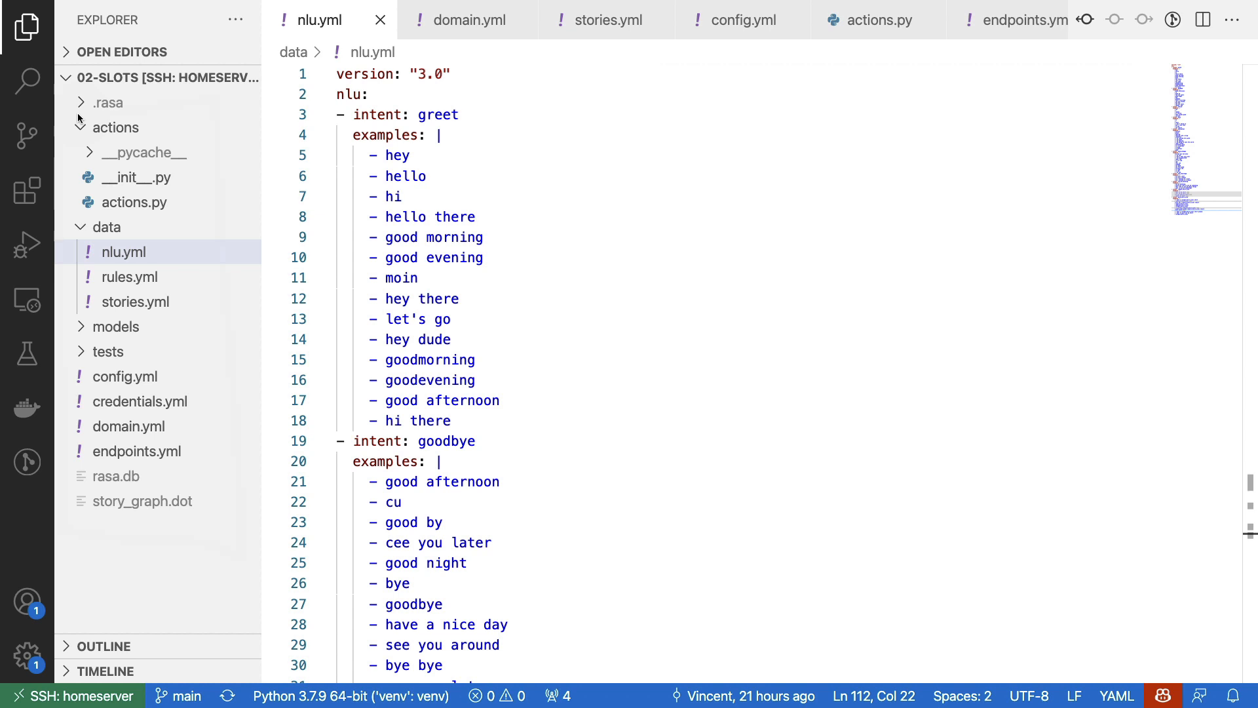
Step: Hide the Explorer side bar so the nlu.yml editor spans the full window width
click(116, 126)
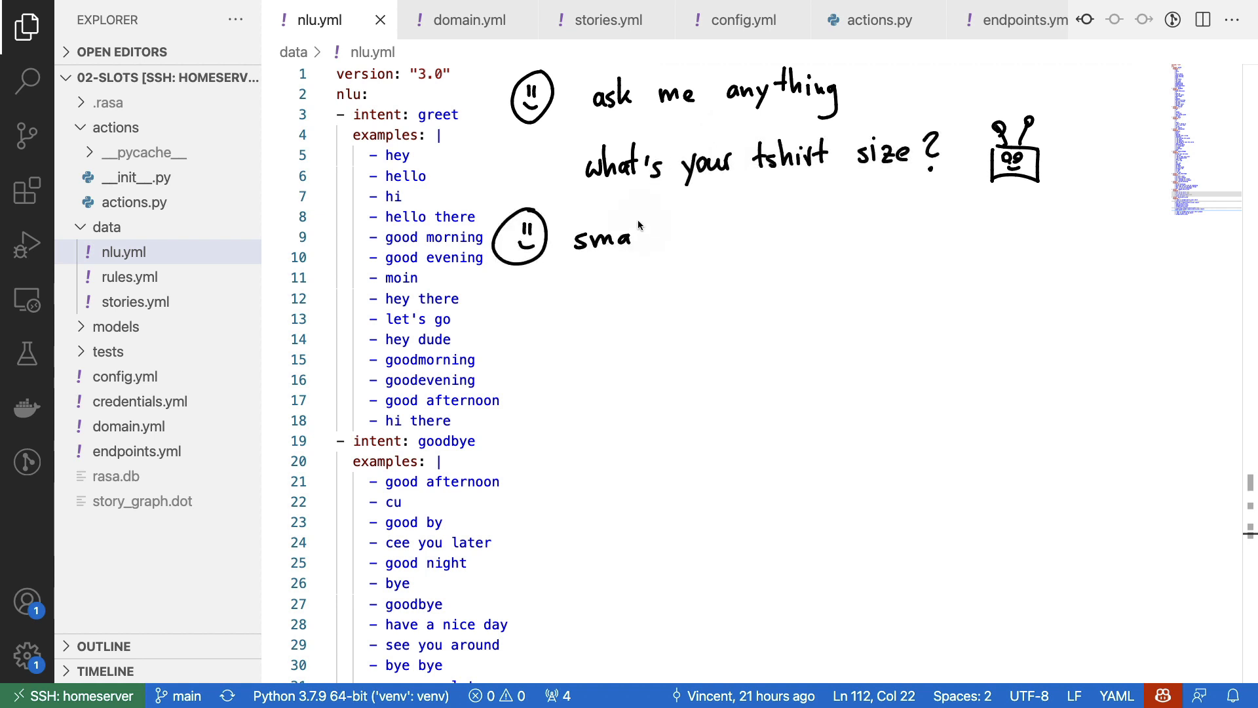
text(ll)
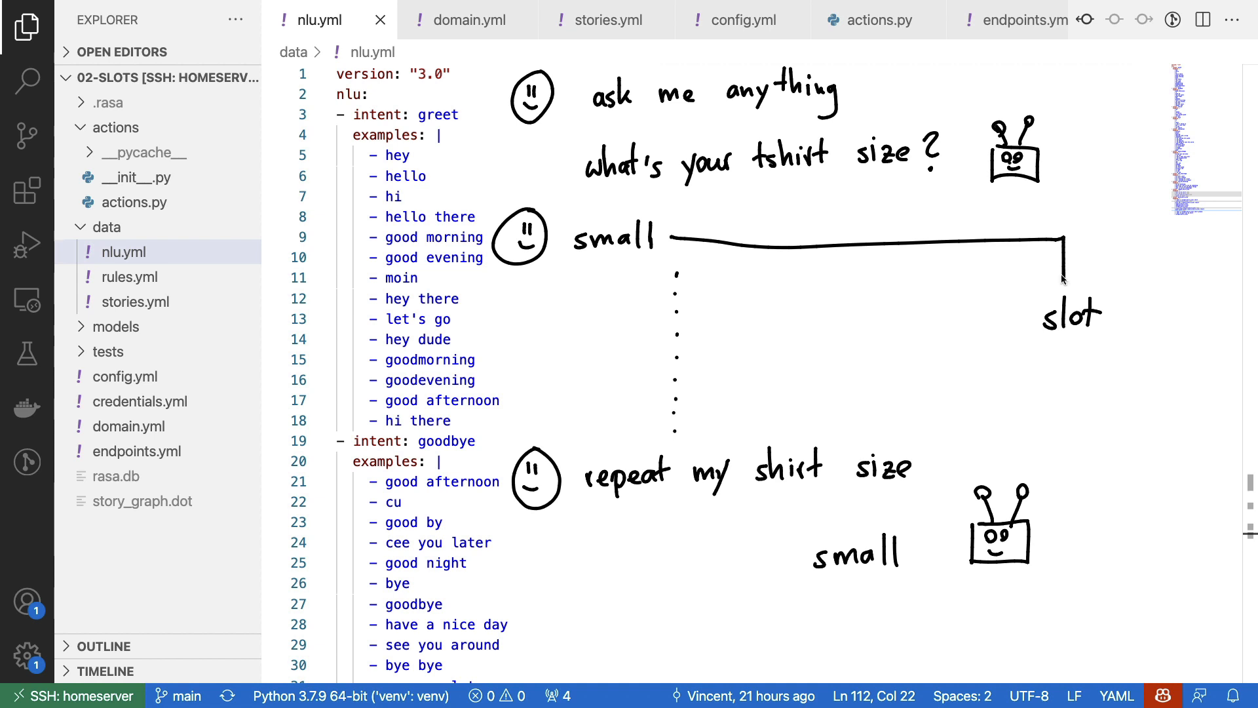
mouse_move(1072, 350)
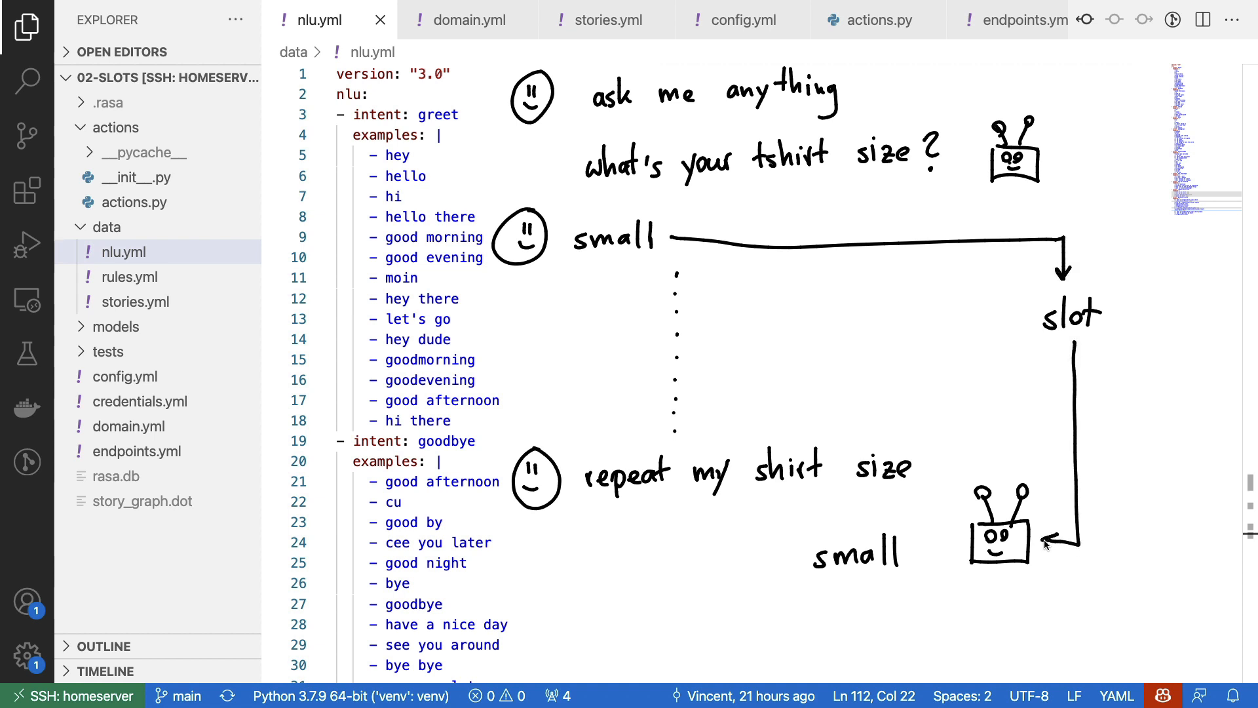
mouse_move(1208, 550)
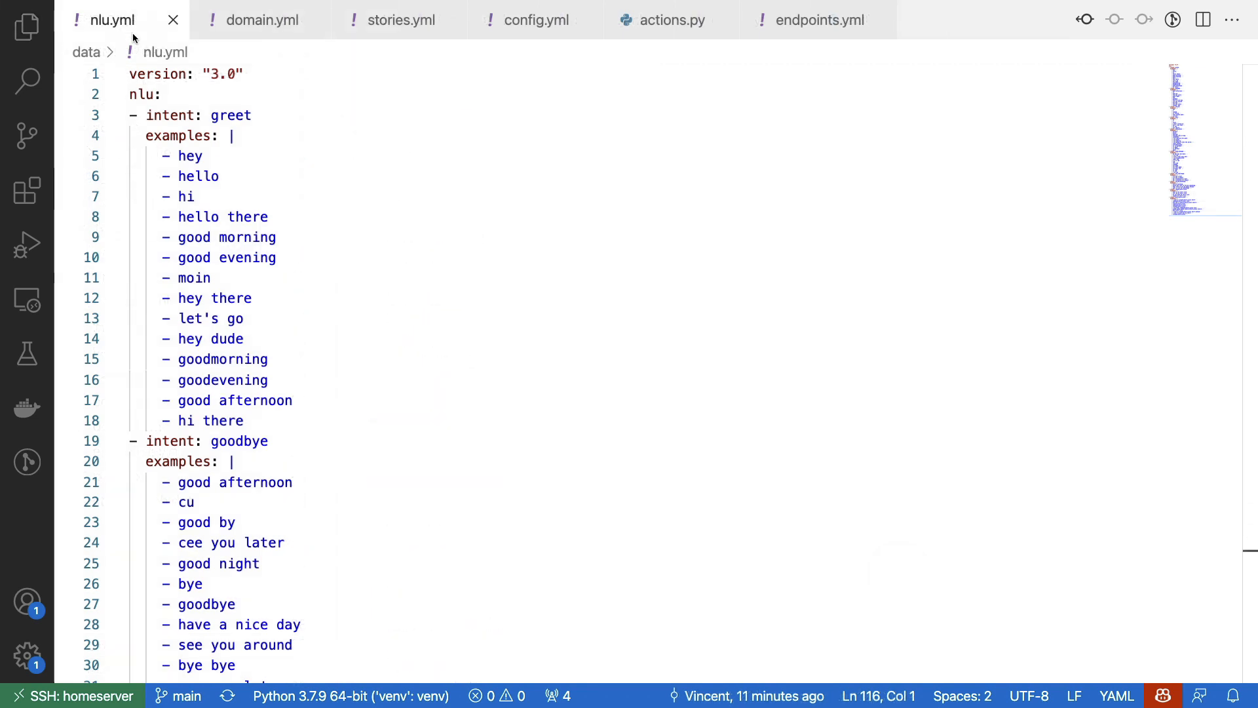
scroll(down, 3)
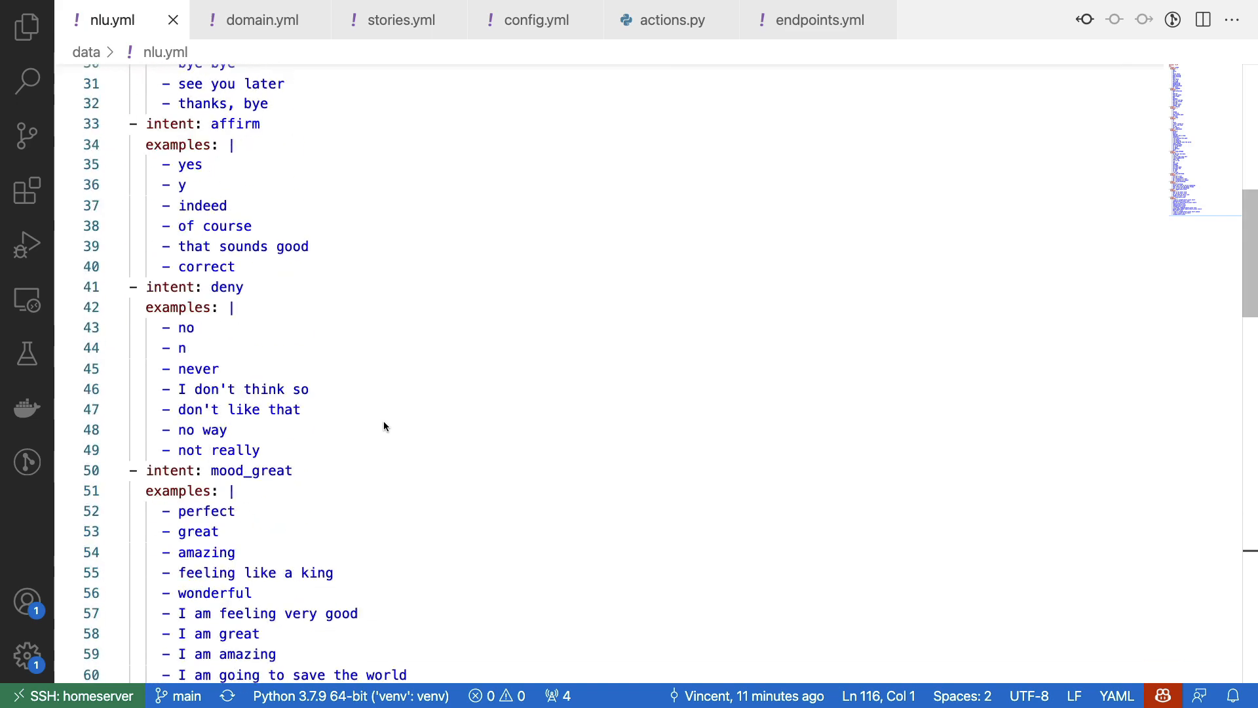
scroll(down, 3)
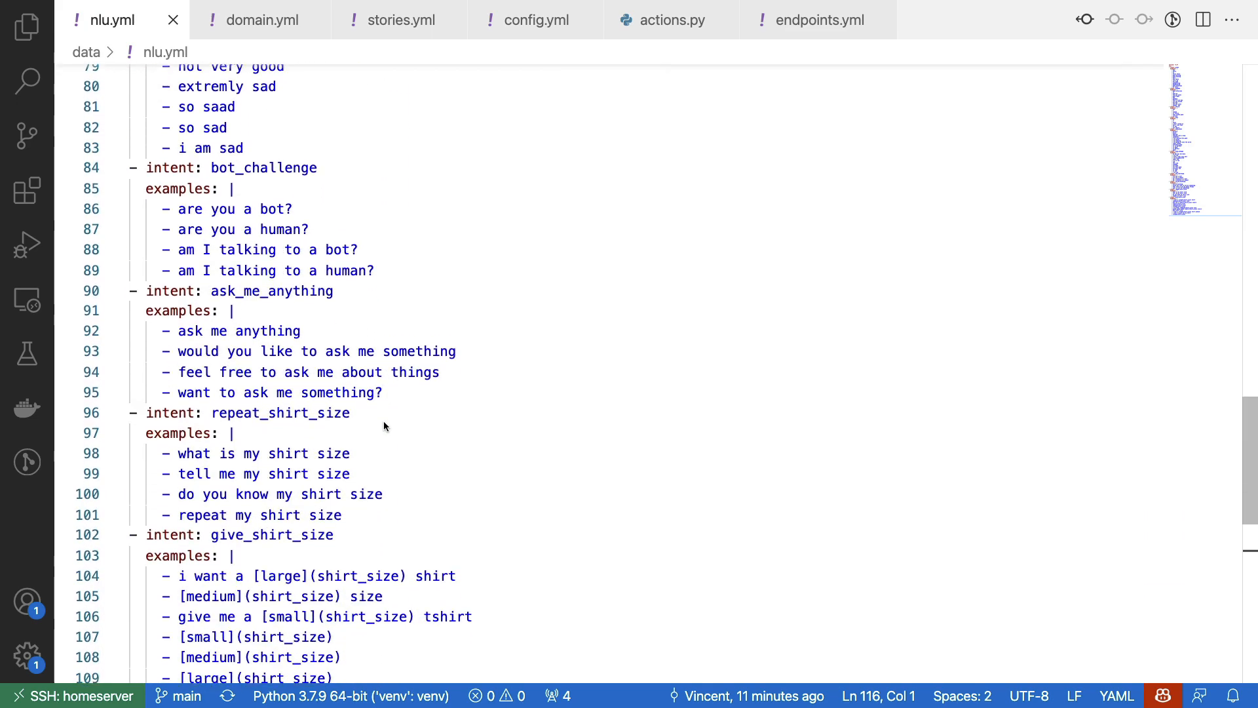
scroll(down, 3)
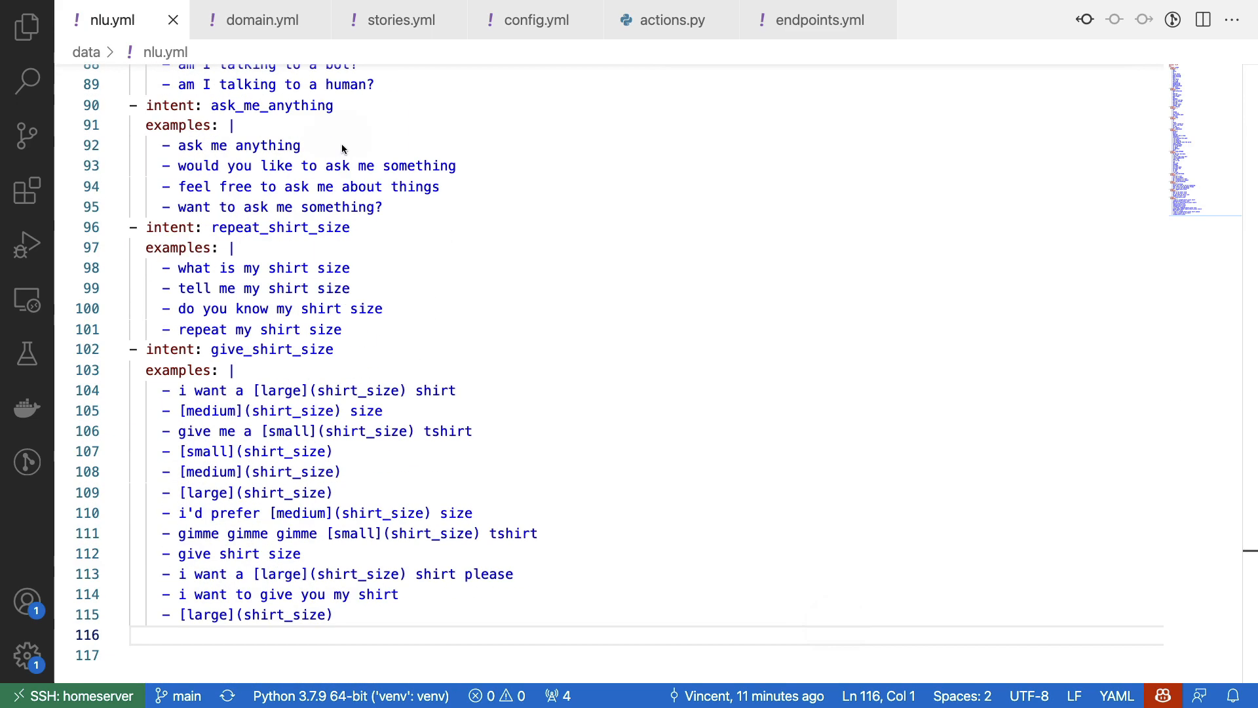
mouse_move(336, 128)
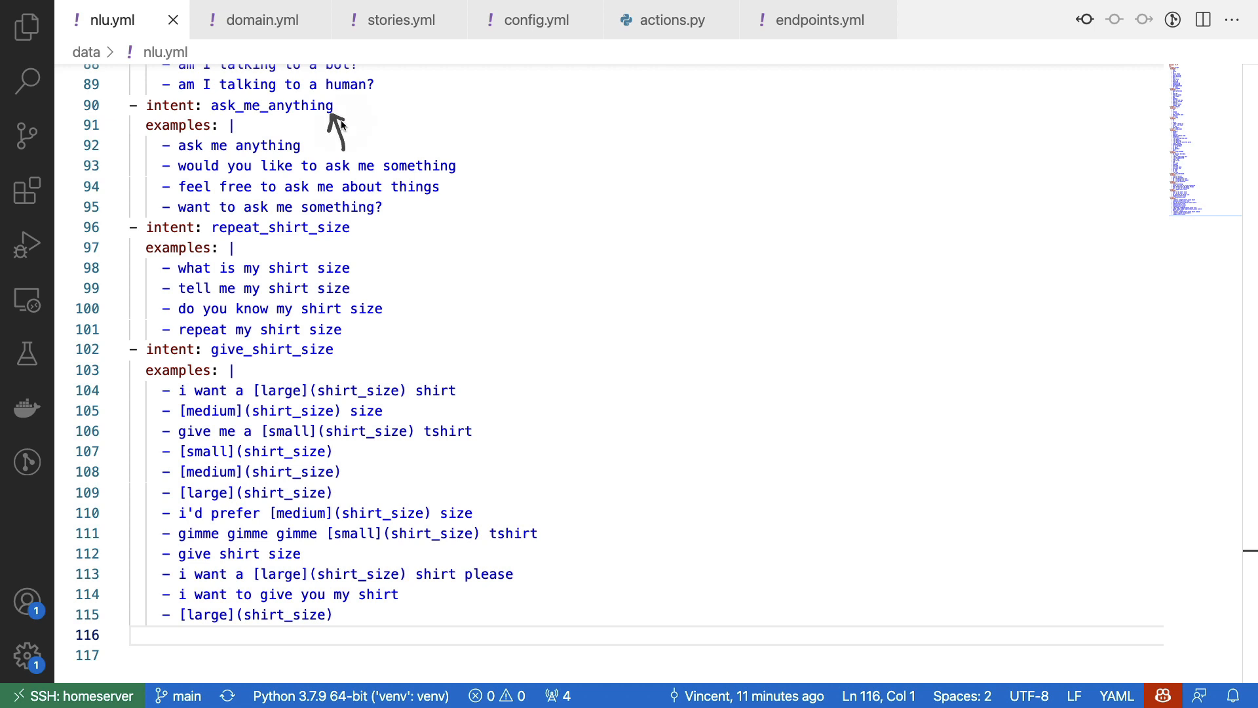
mouse_move(342, 125)
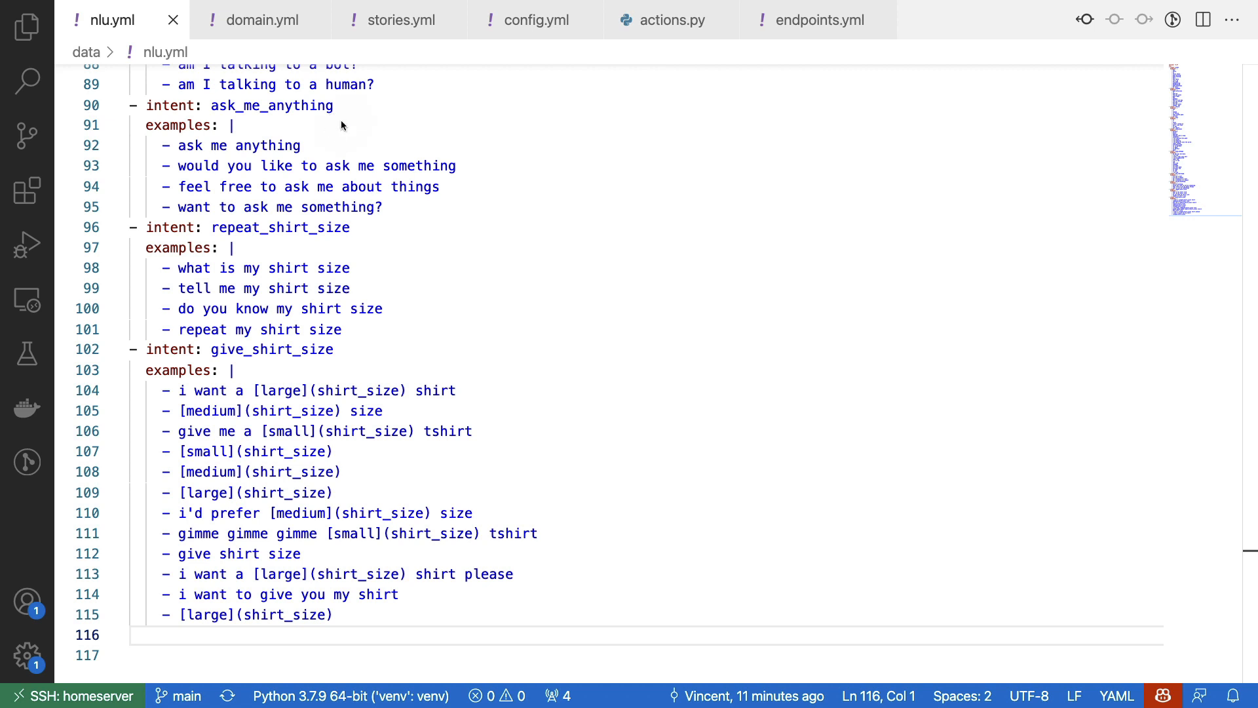
mouse_move(369, 268)
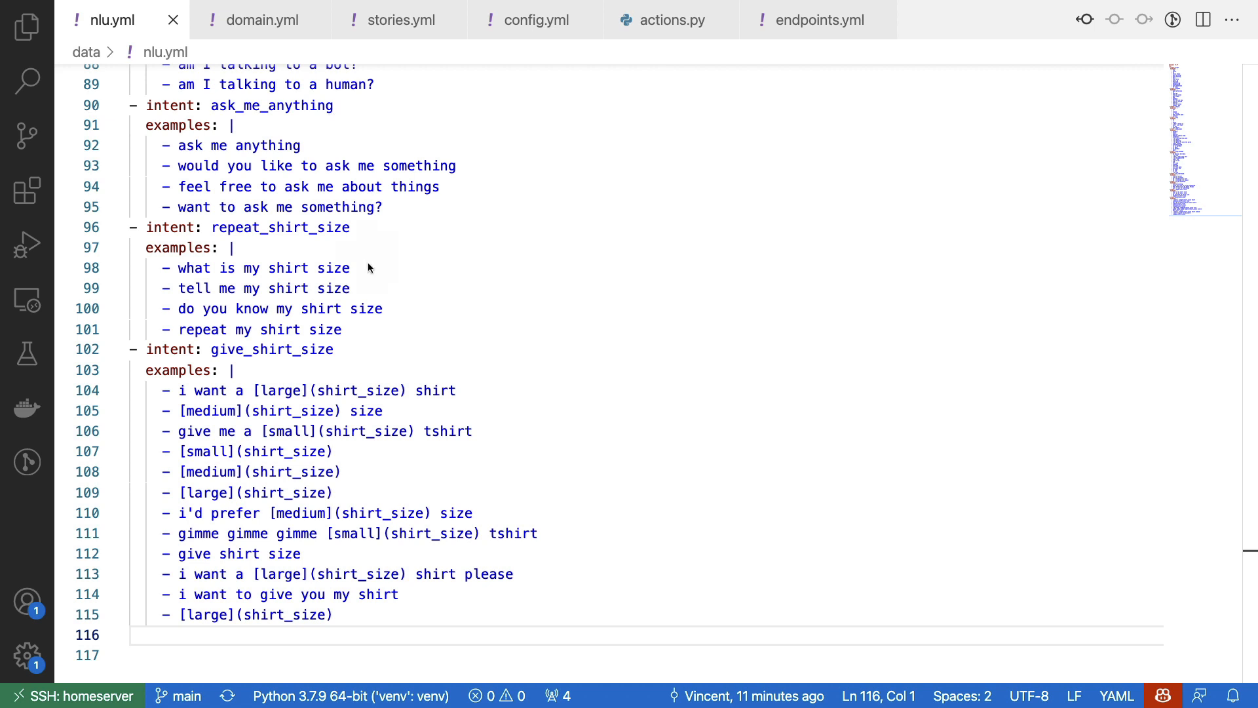
mouse_move(360, 240)
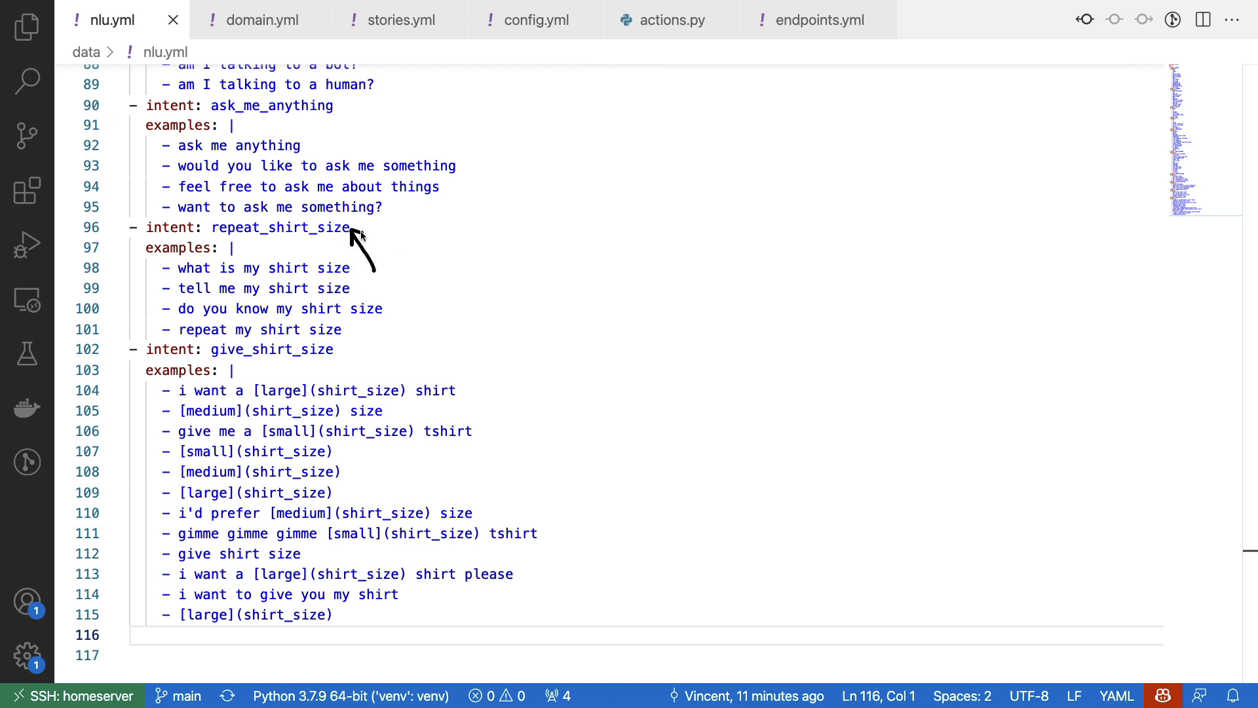
mouse_move(349, 339)
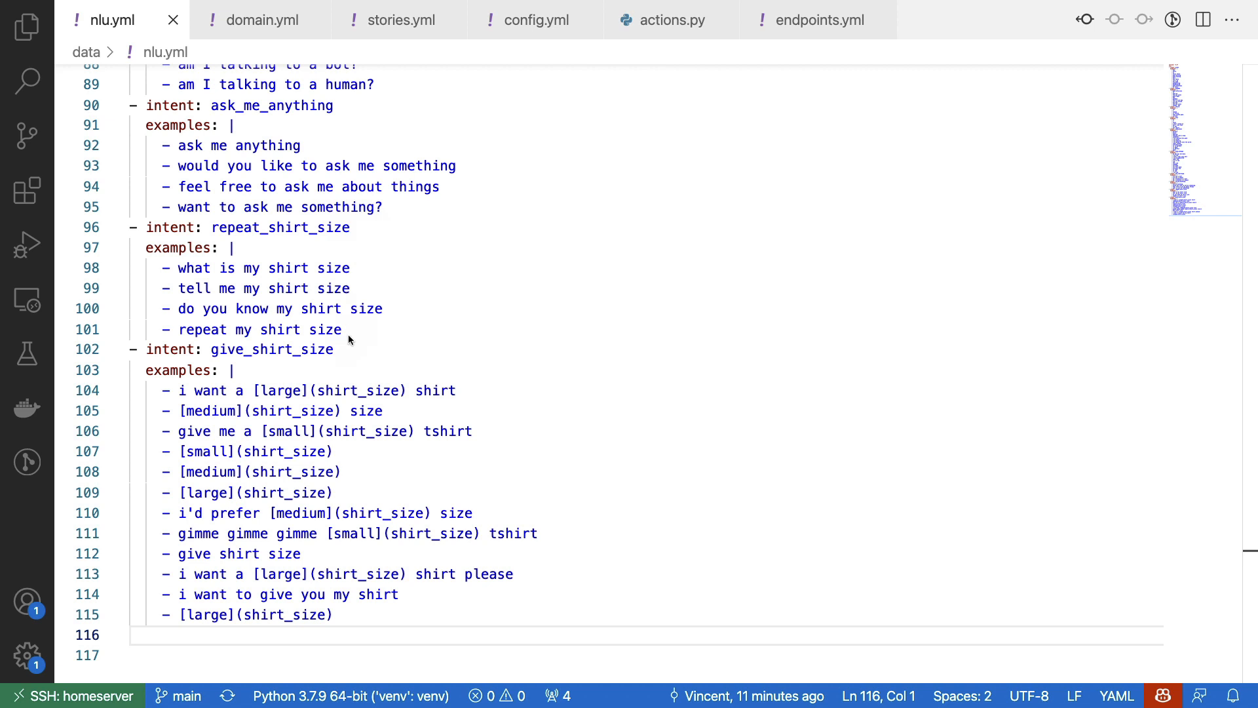
mouse_move(346, 360)
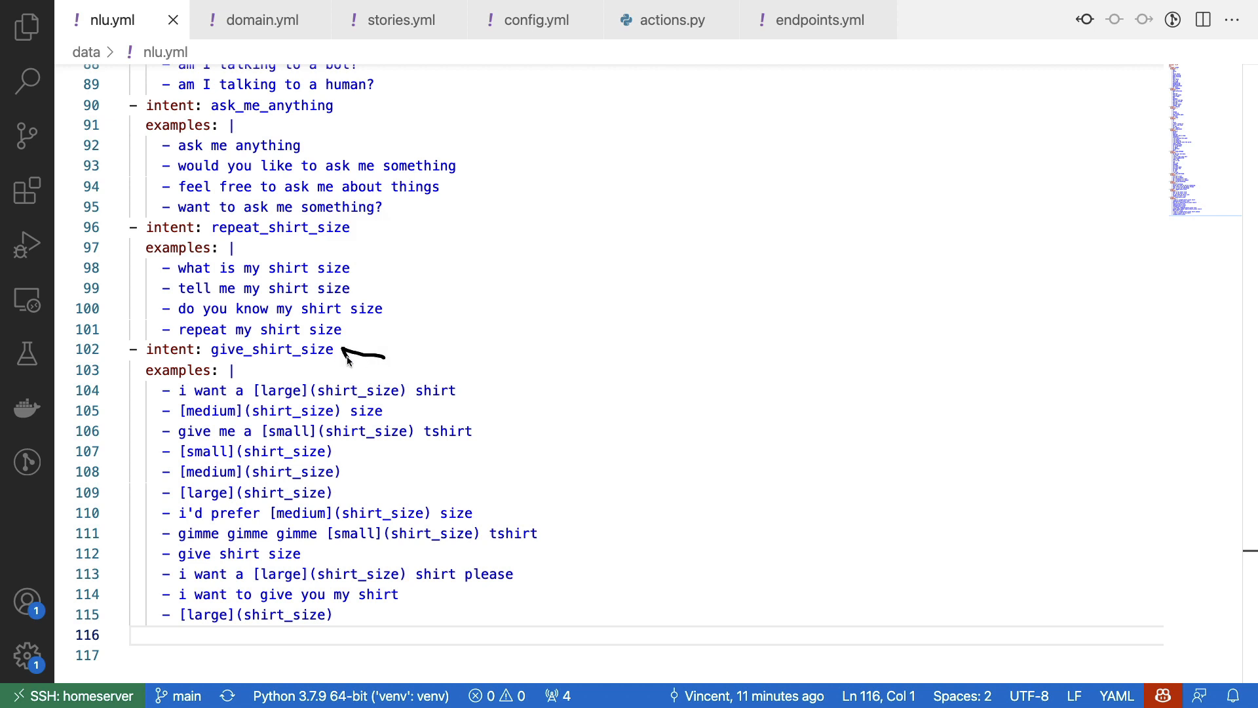
mouse_move(348, 345)
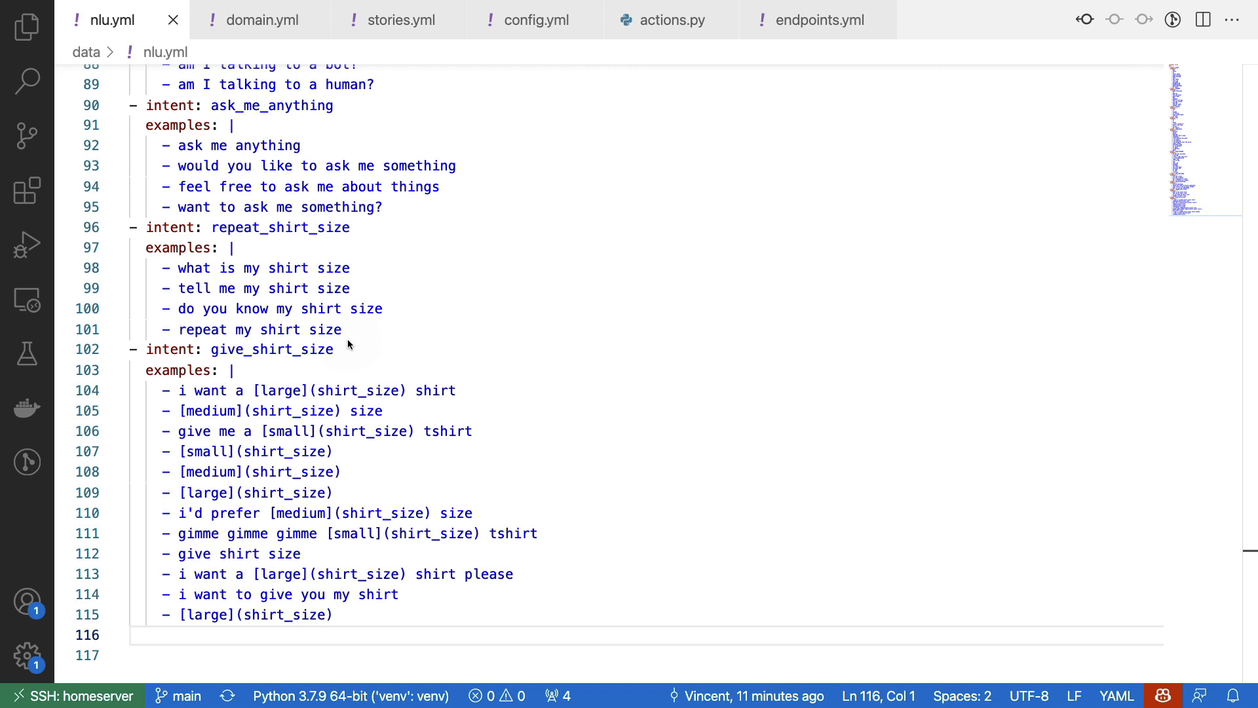
mouse_move(245, 375)
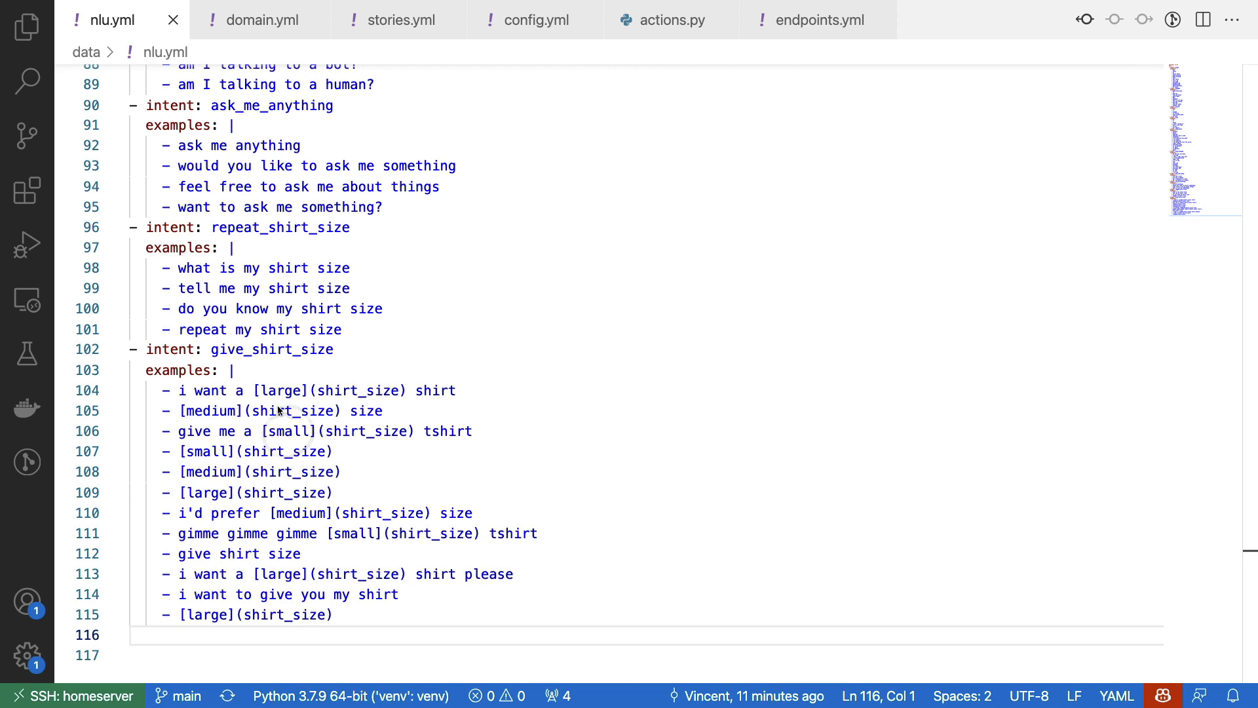
mouse_move(320, 360)
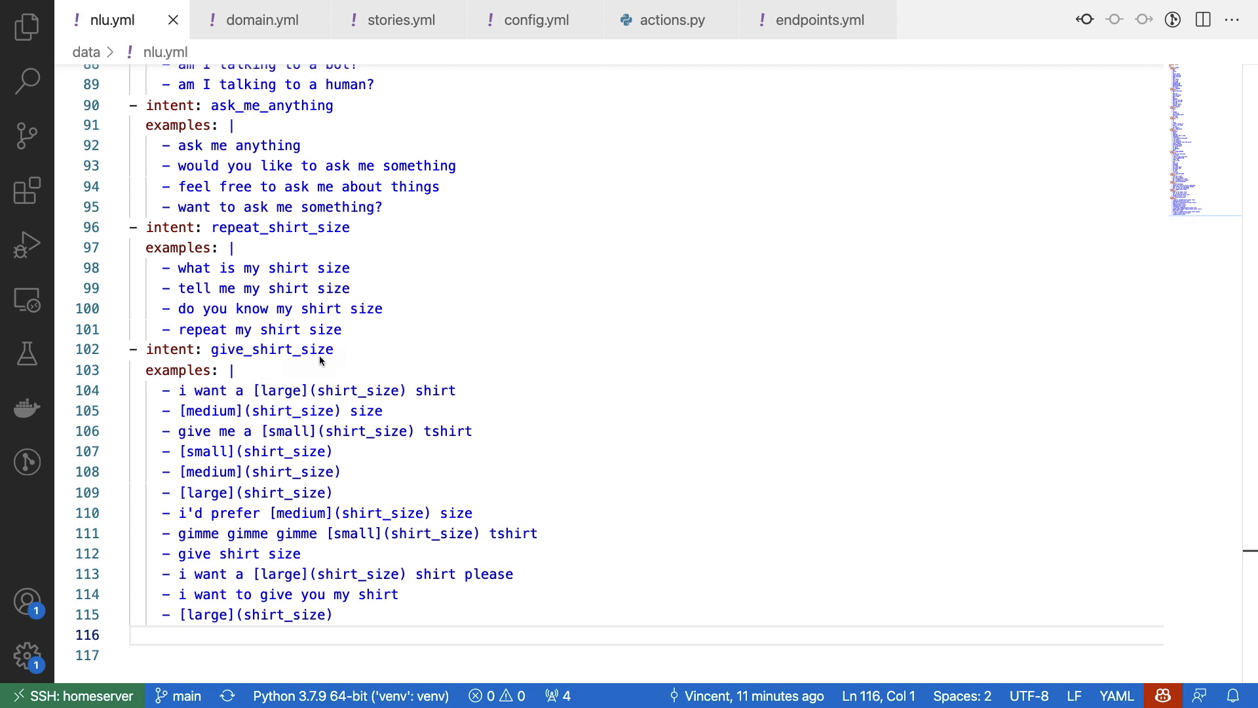
mouse_move(351, 372)
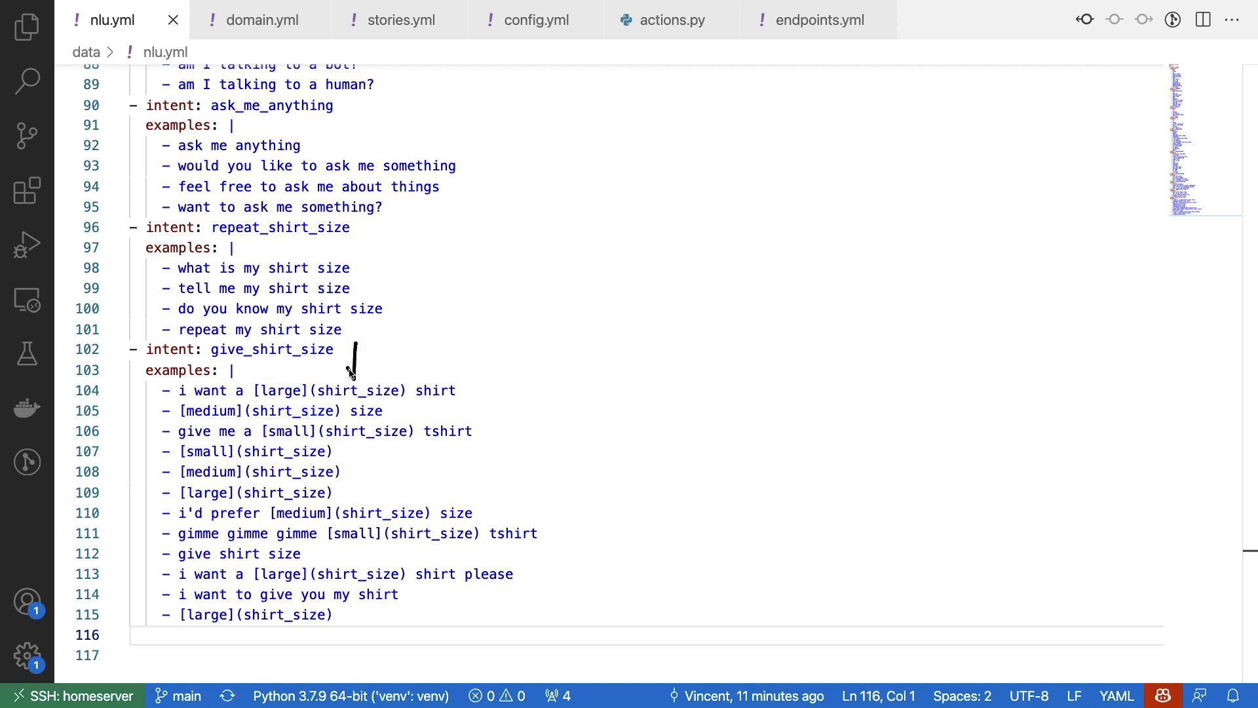
mouse_move(359, 371)
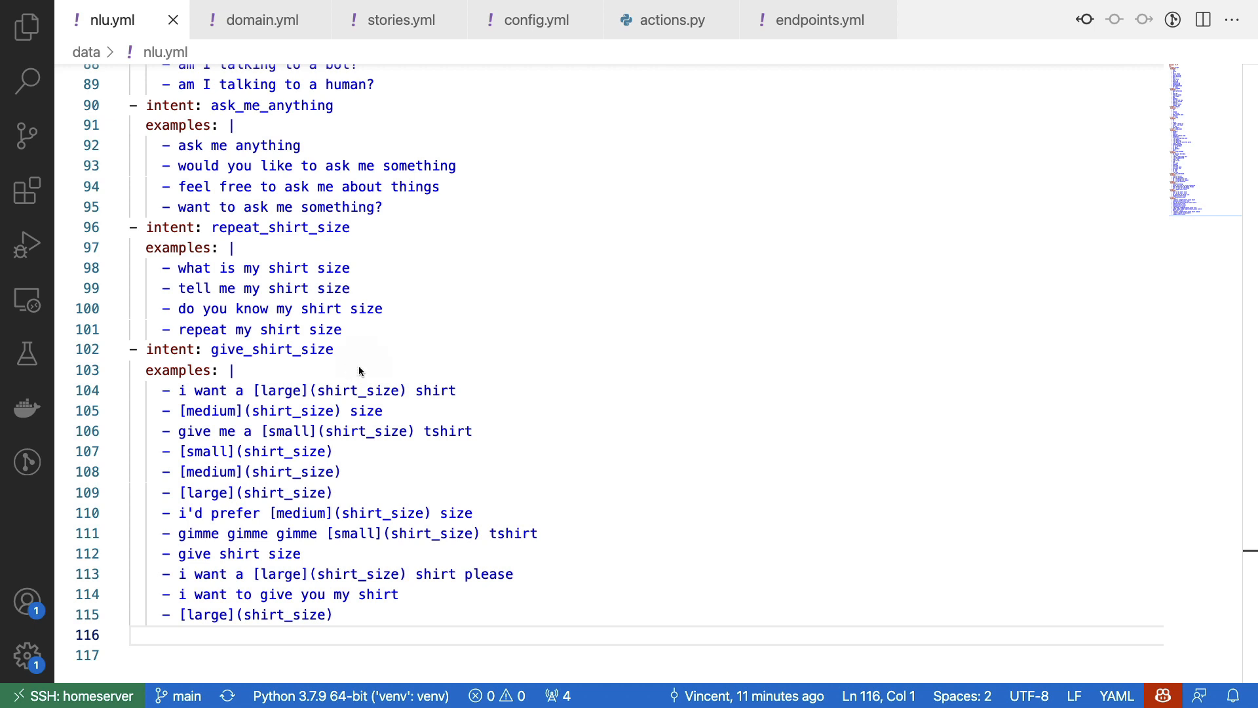
mouse_move(458, 322)
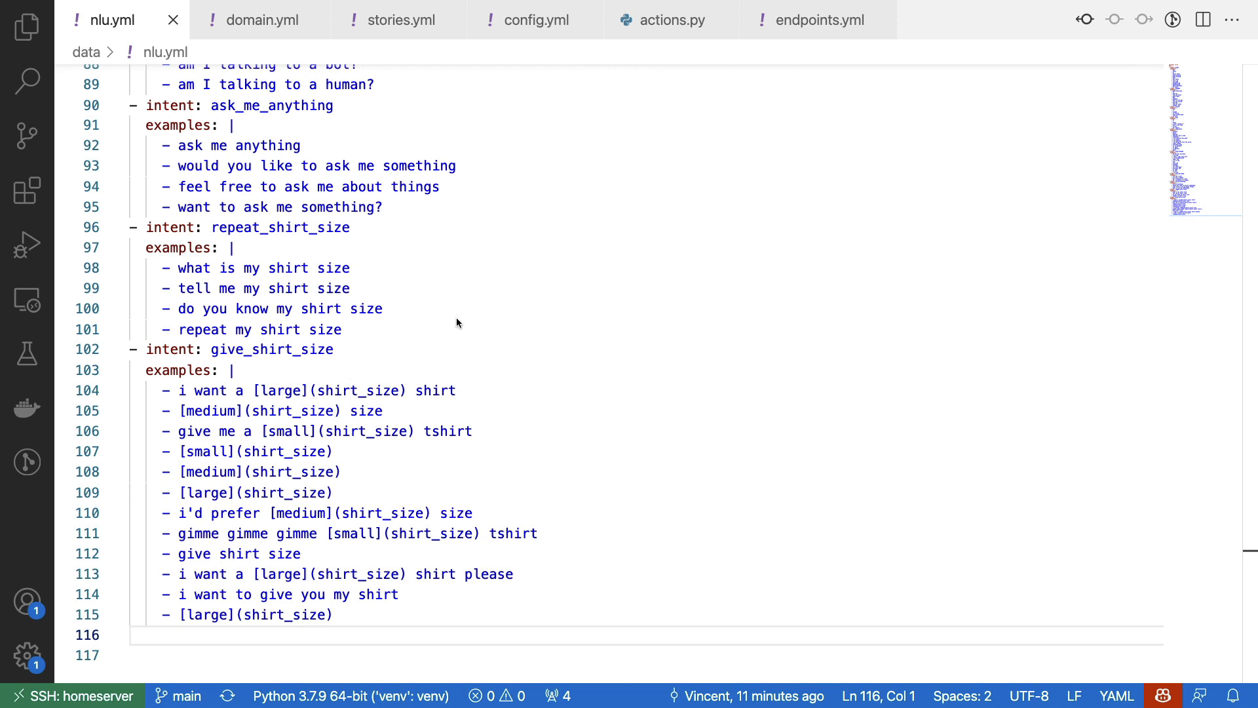
click(261, 20)
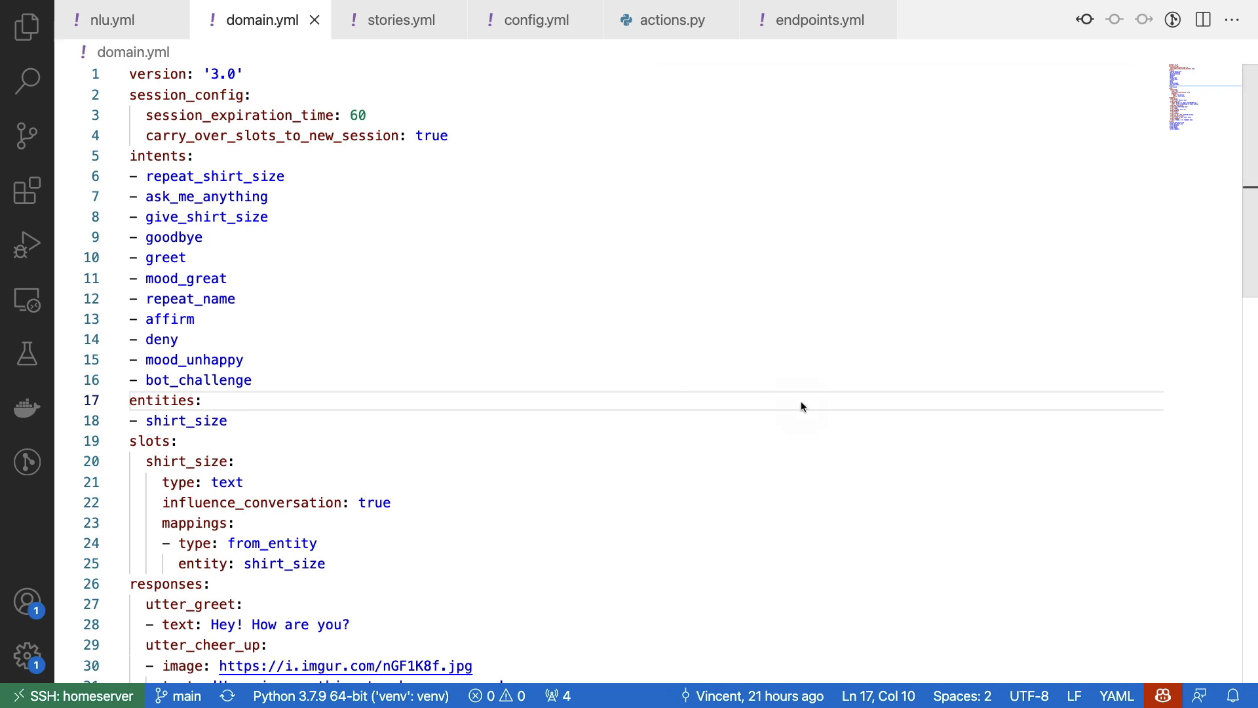
mouse_move(111, 120)
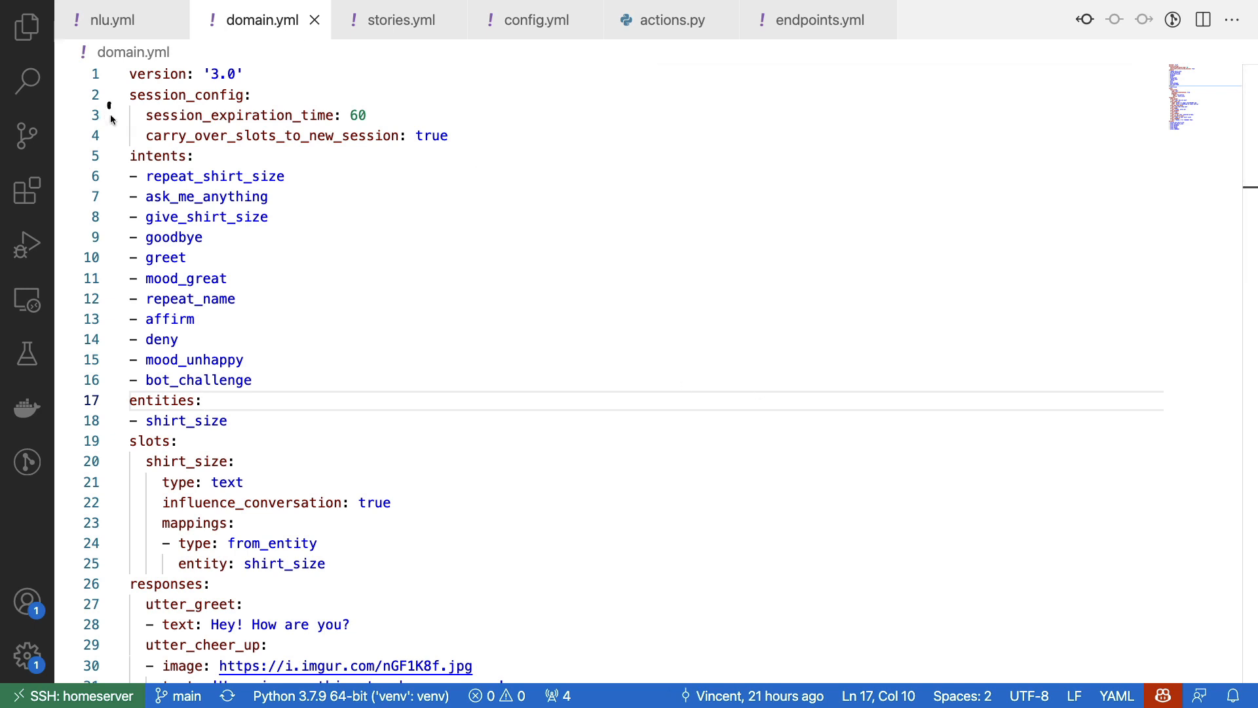
mouse_move(126, 136)
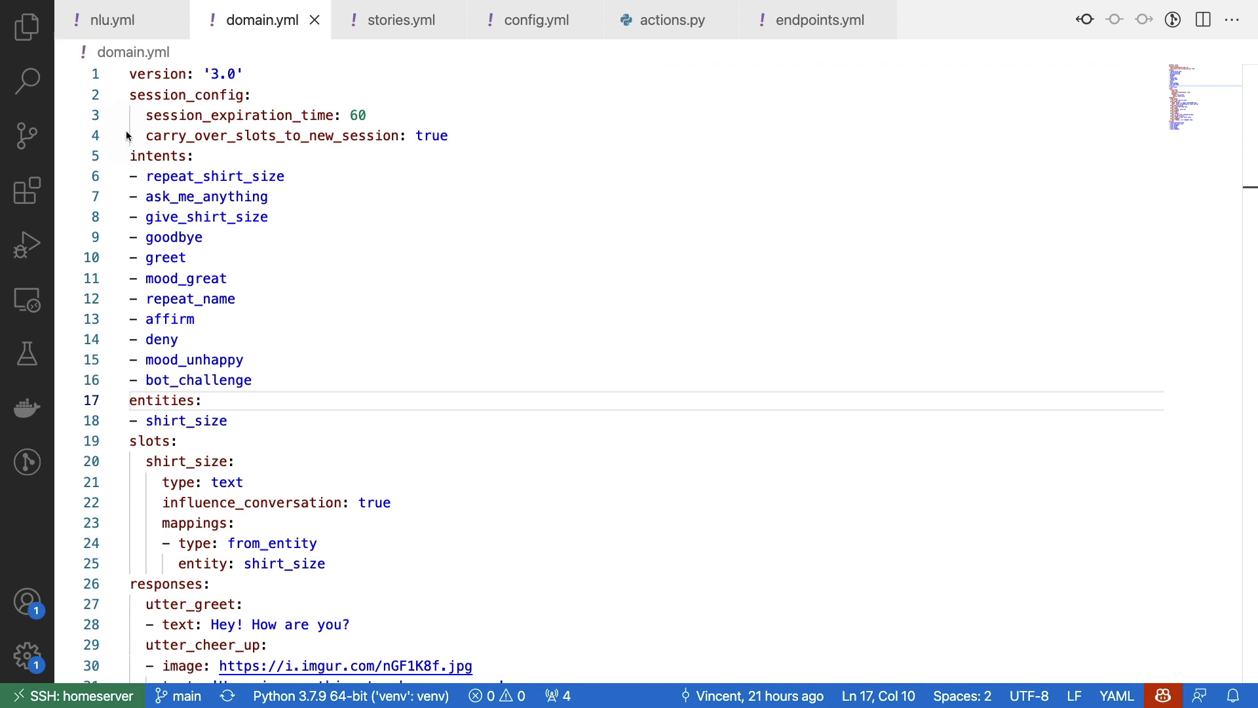
mouse_move(118, 382)
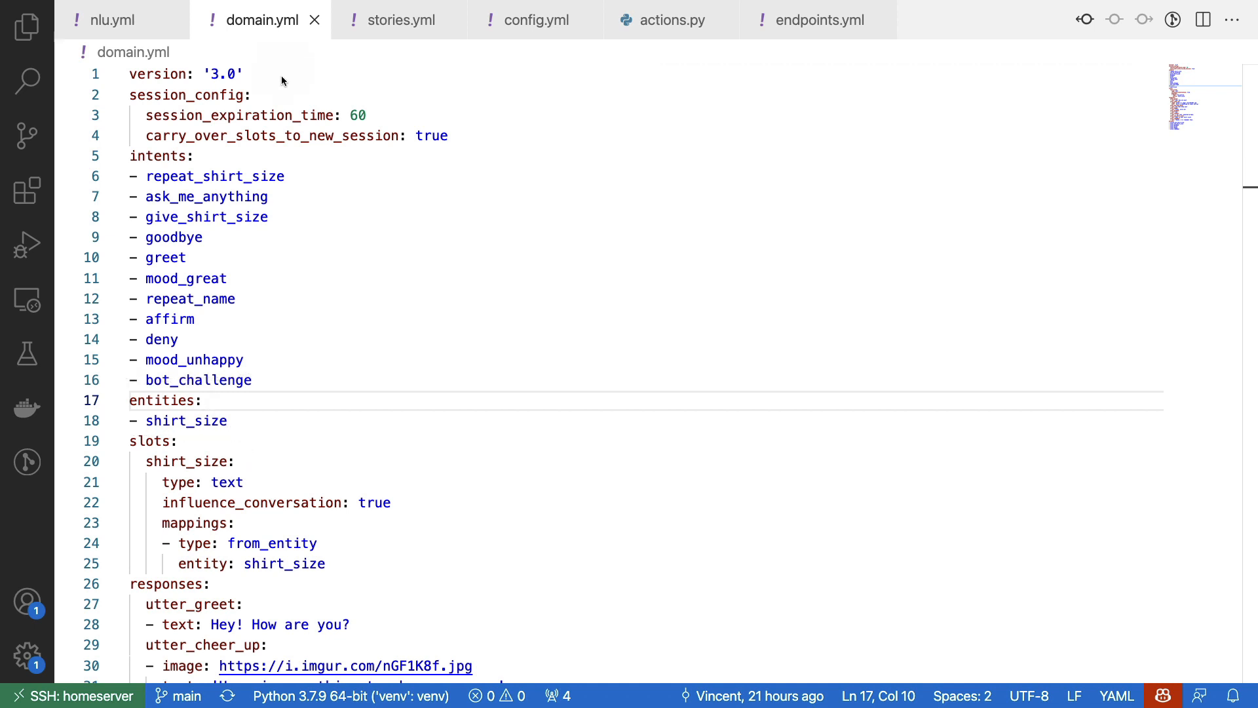
mouse_move(431, 119)
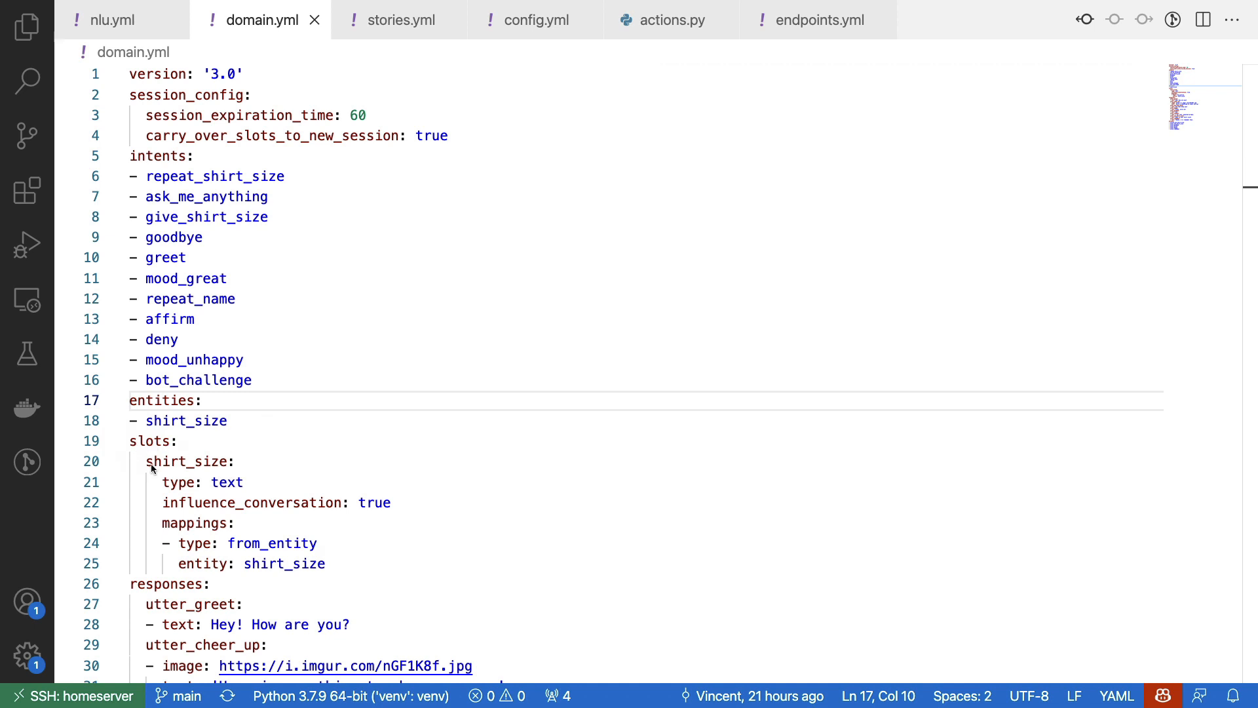
mouse_move(431, 444)
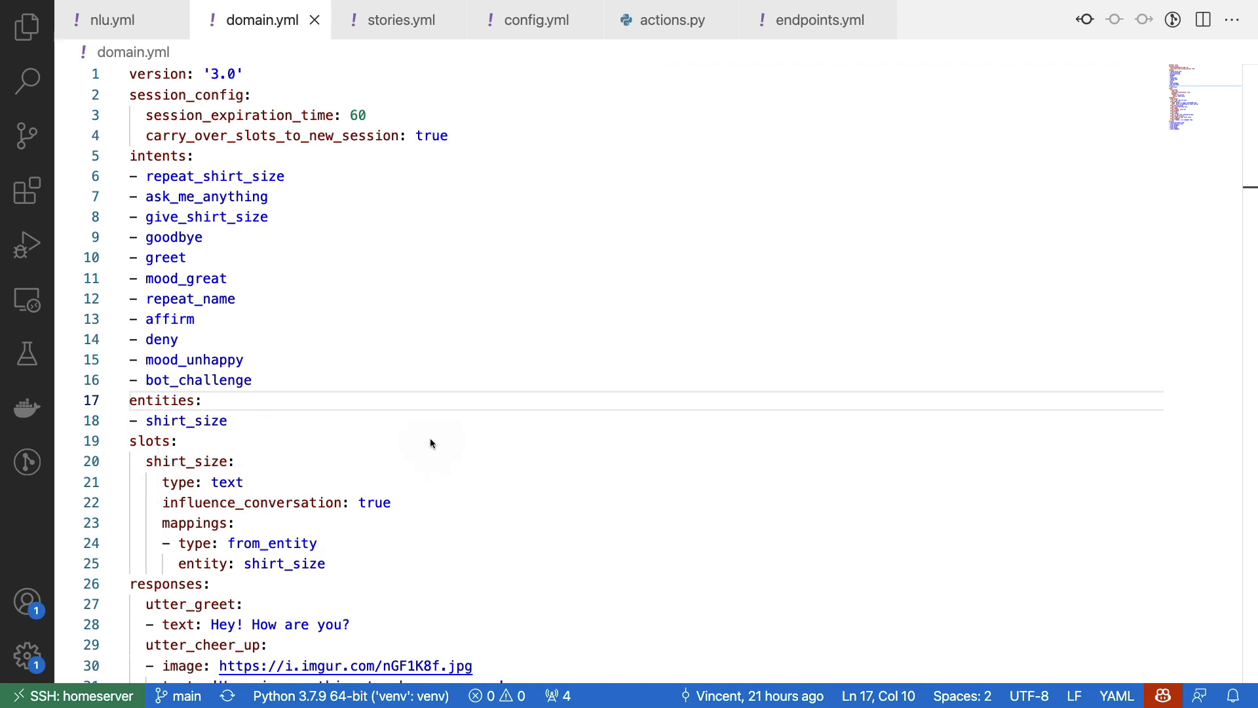
mouse_move(129, 488)
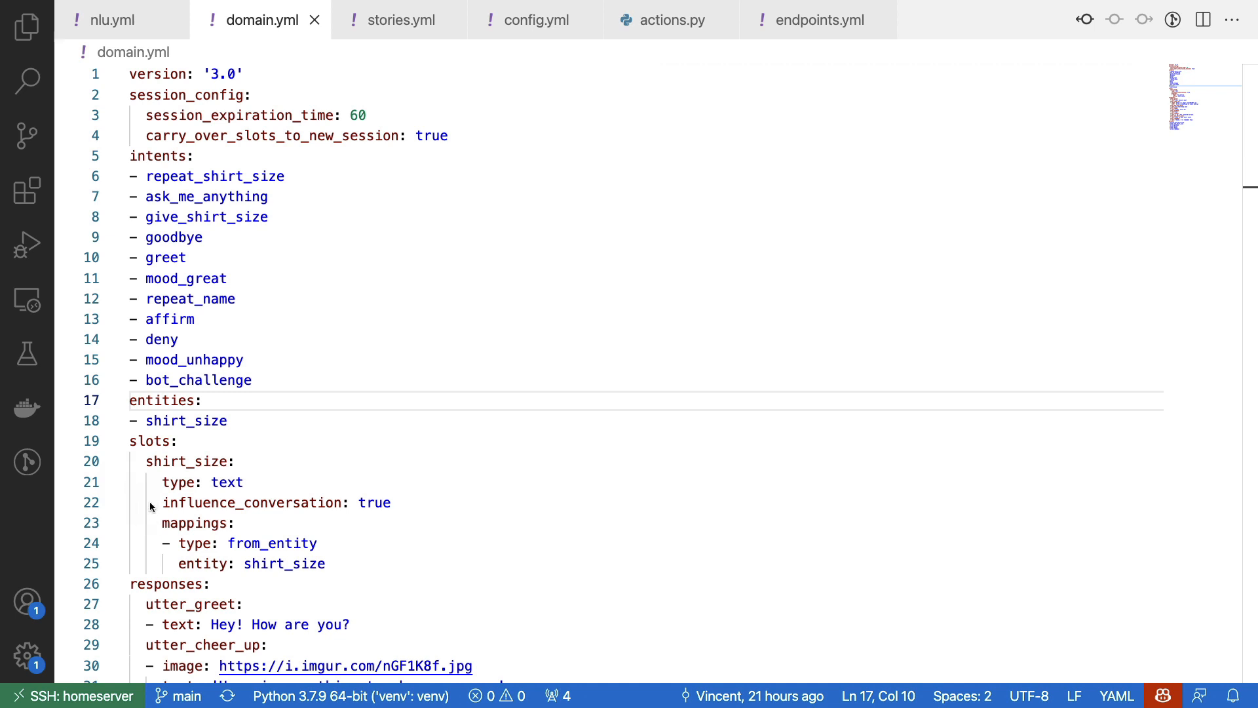
mouse_move(480, 558)
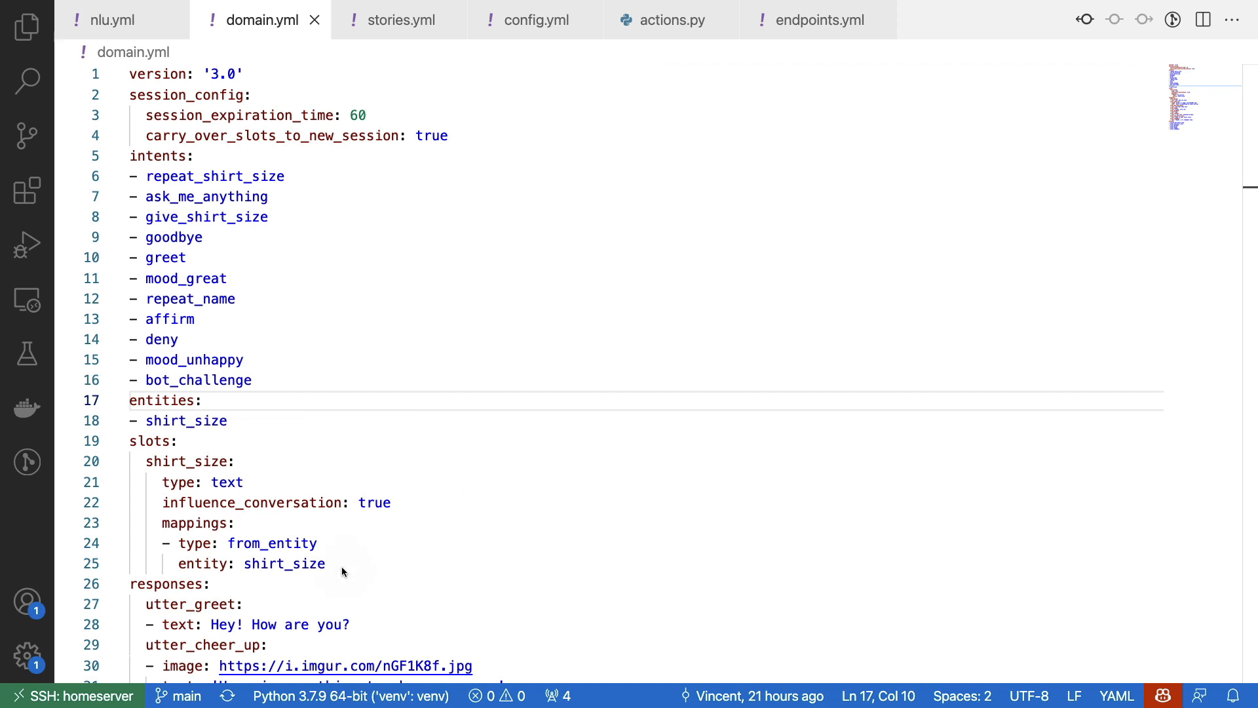
mouse_move(490, 569)
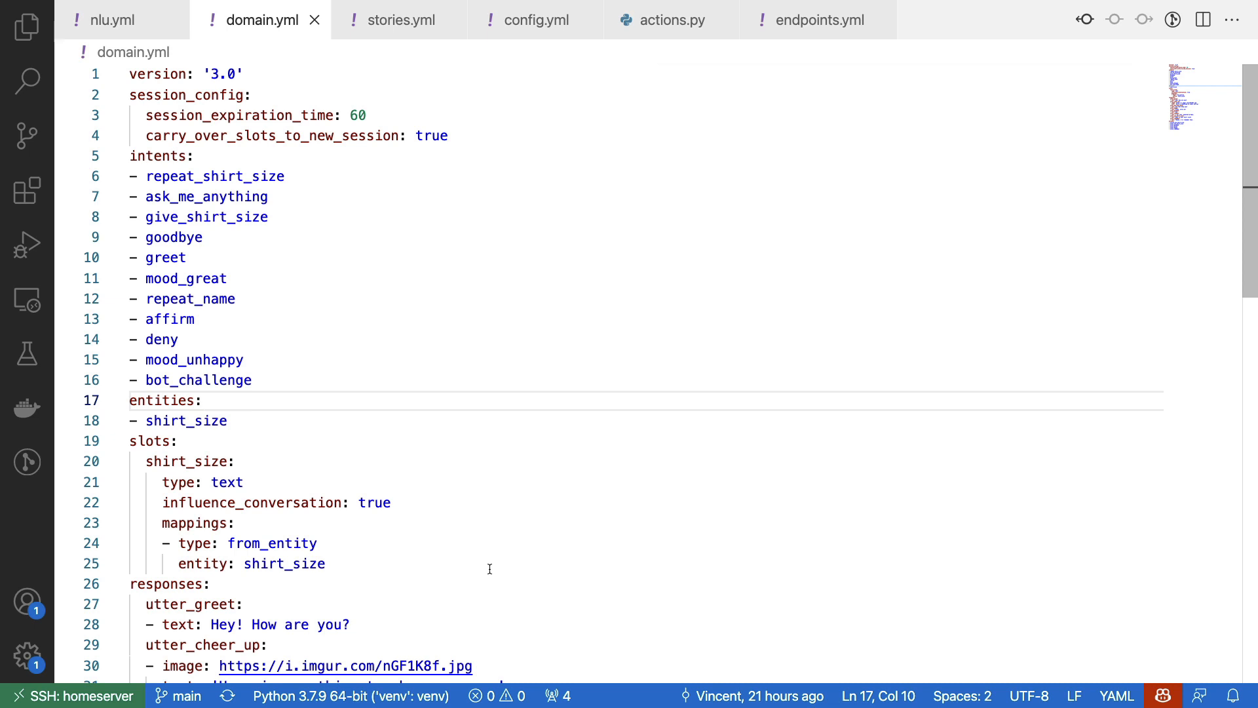
scroll(down, 3)
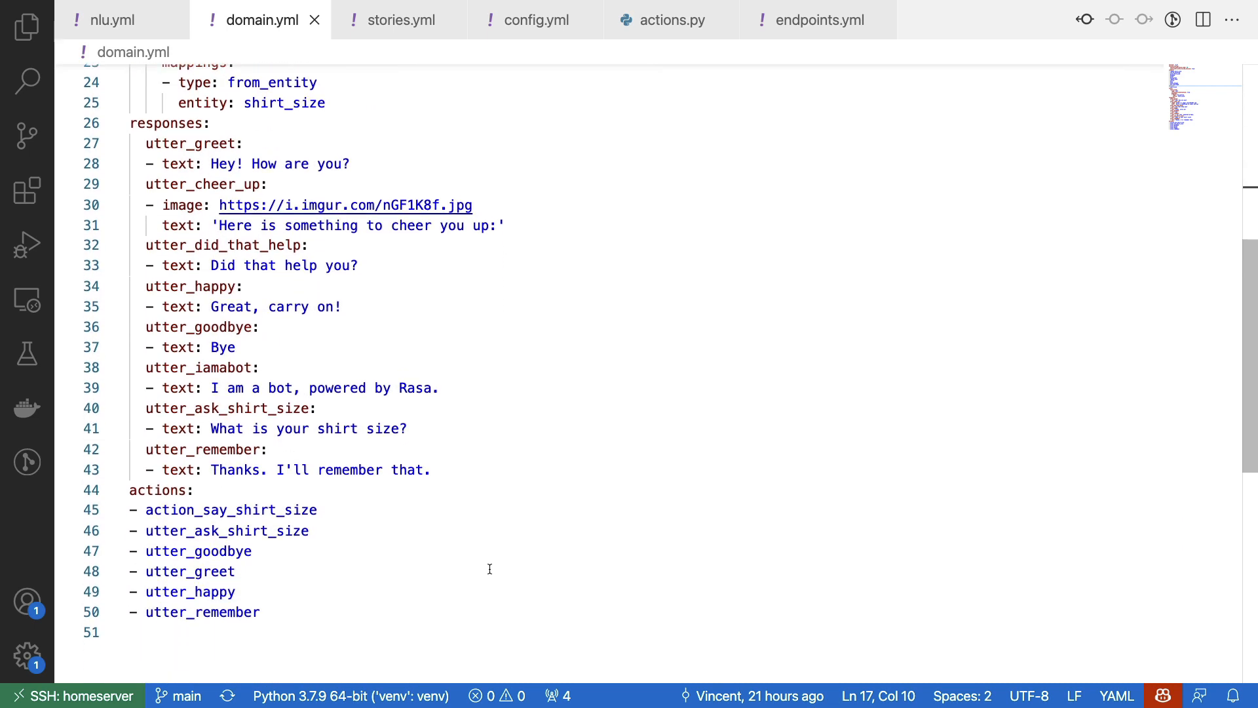
scroll(up, 3)
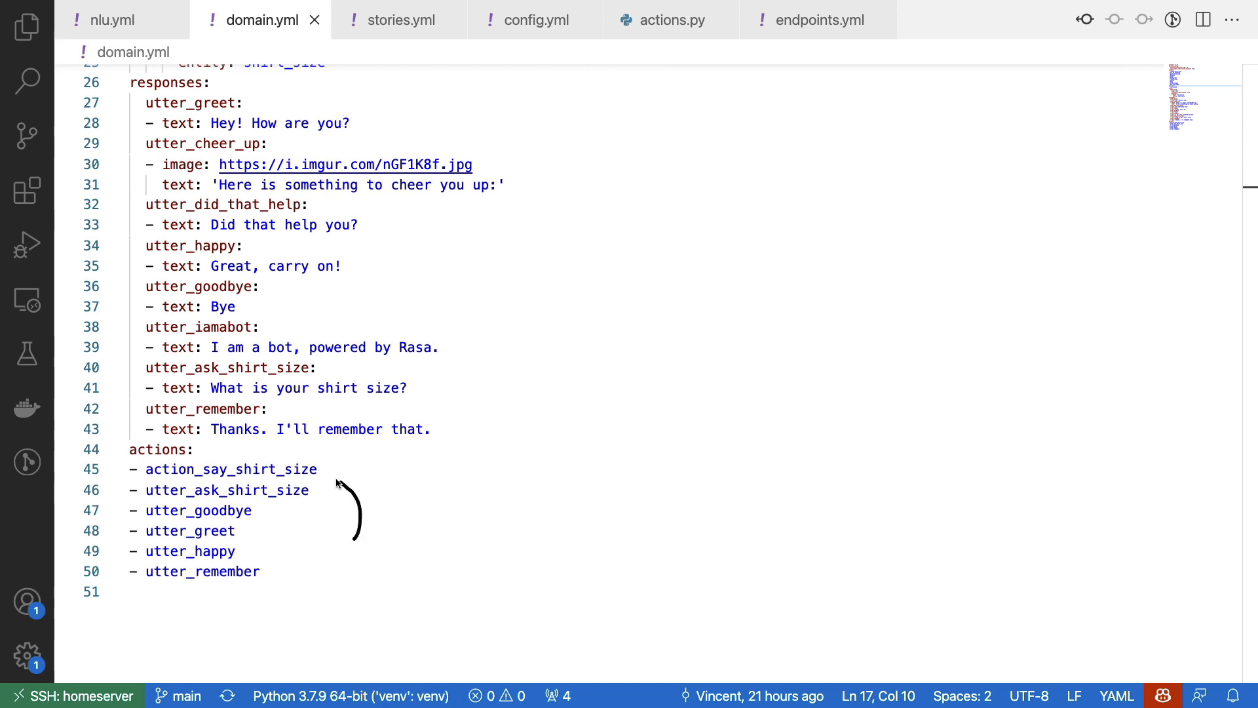
mouse_move(323, 472)
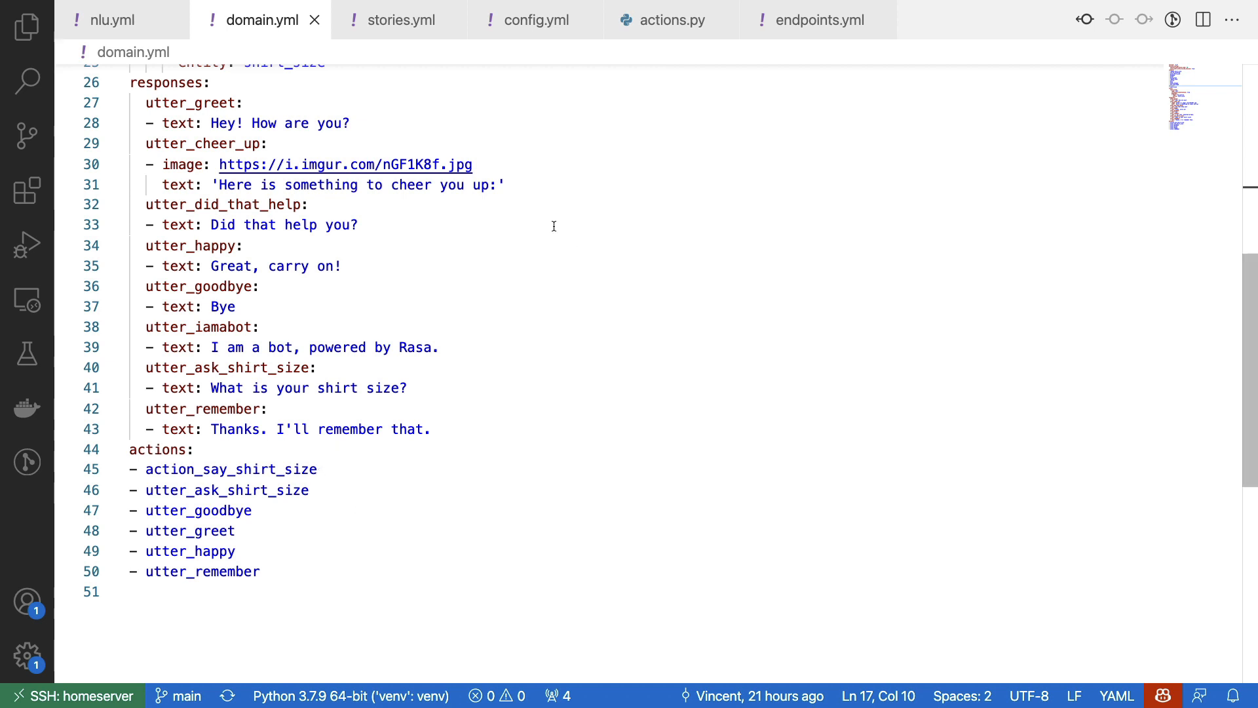
mouse_move(394, 70)
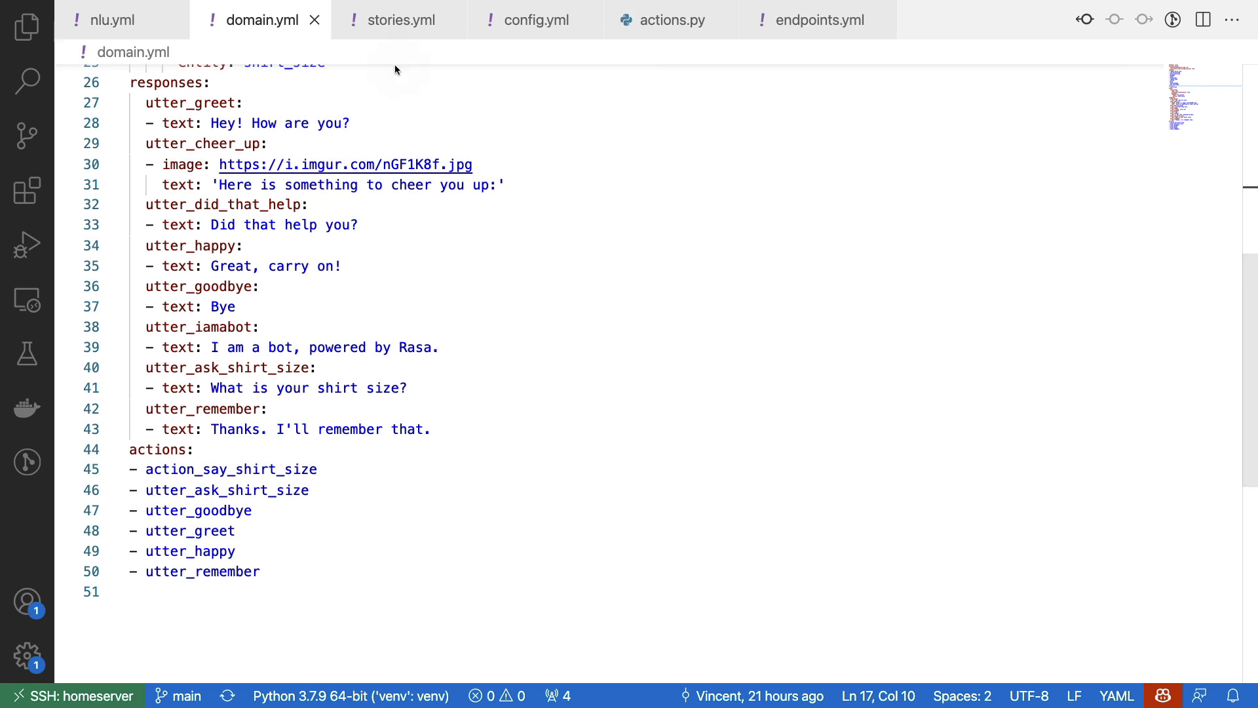
mouse_move(399, 46)
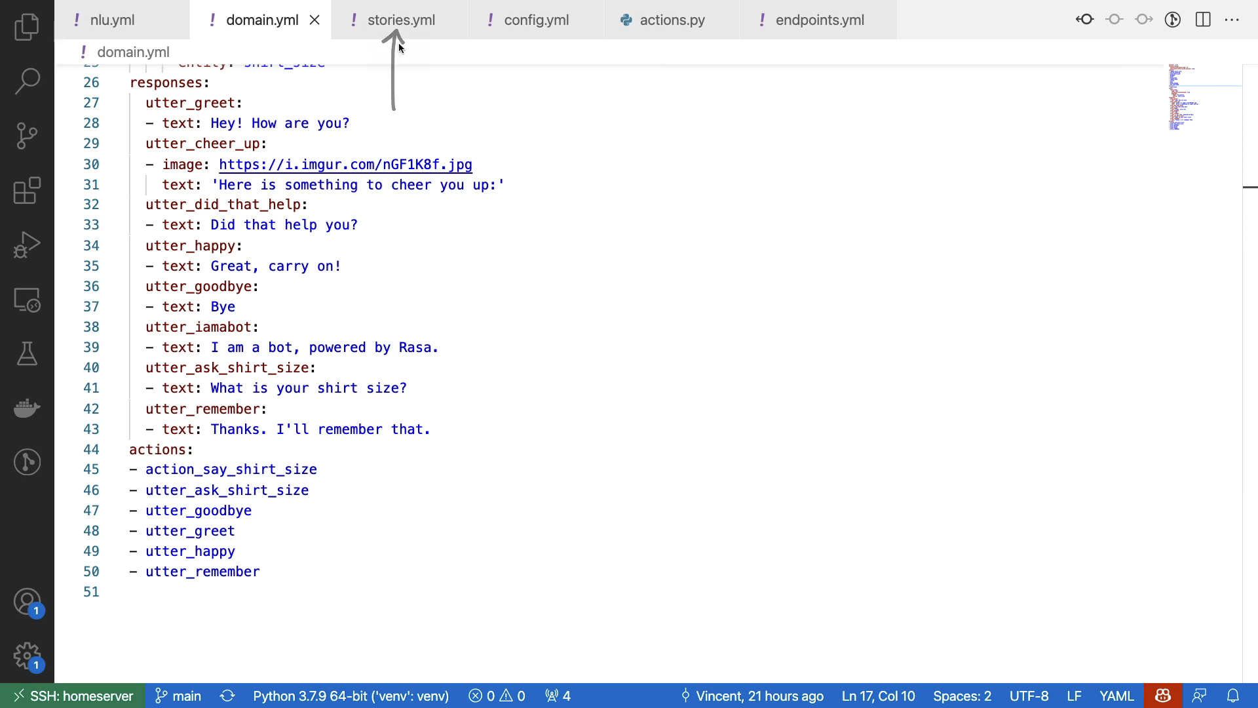
Step: Show stories.yml at the top, with give name story 2 setting shirt_size to large
click(401, 21)
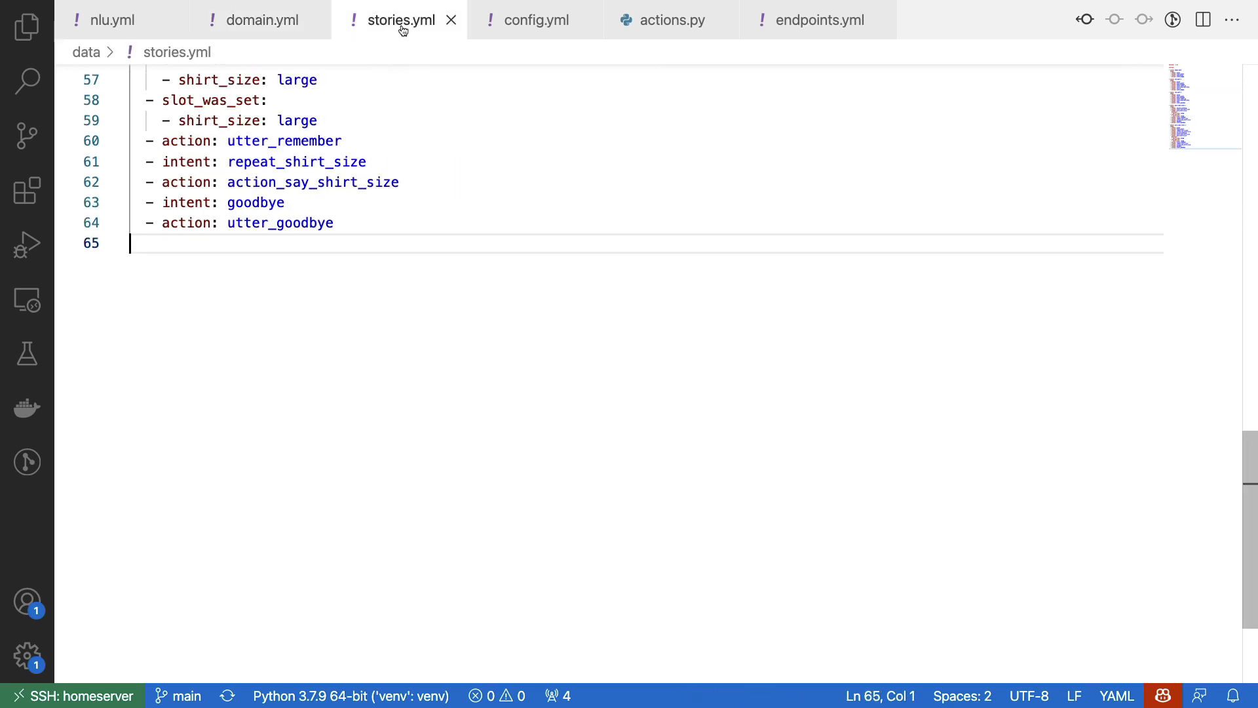
scroll(up, 3)
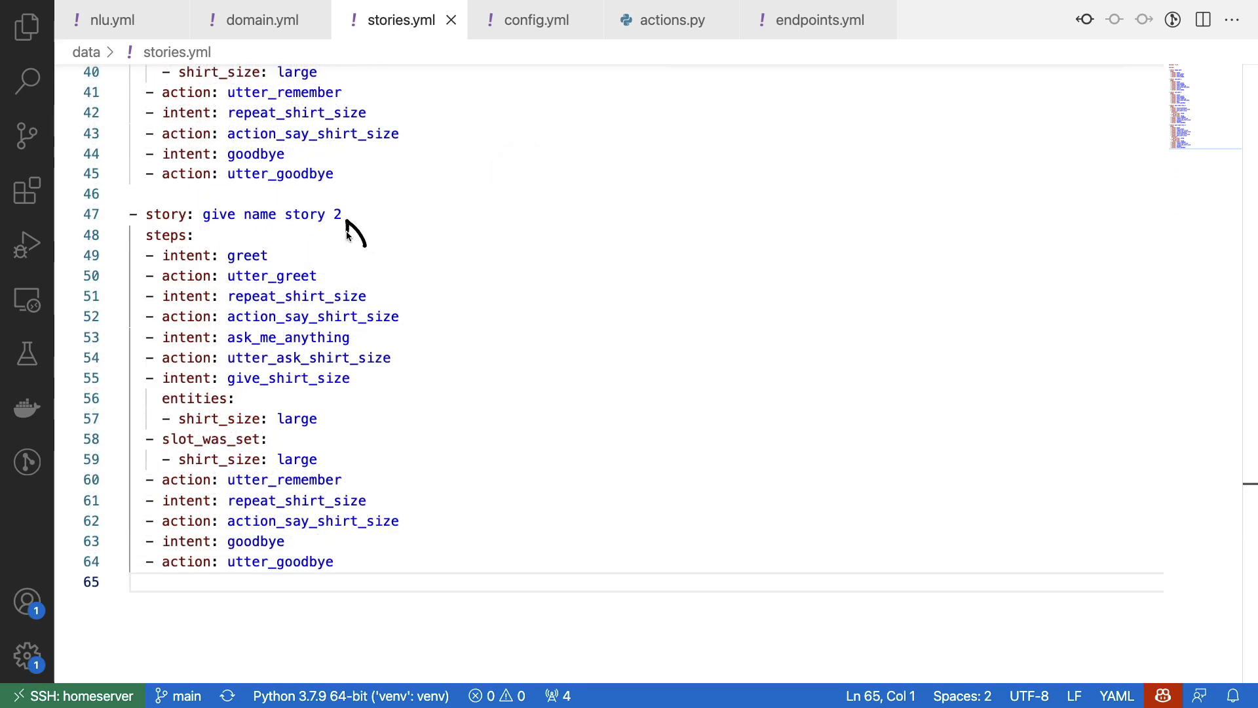
mouse_move(276, 216)
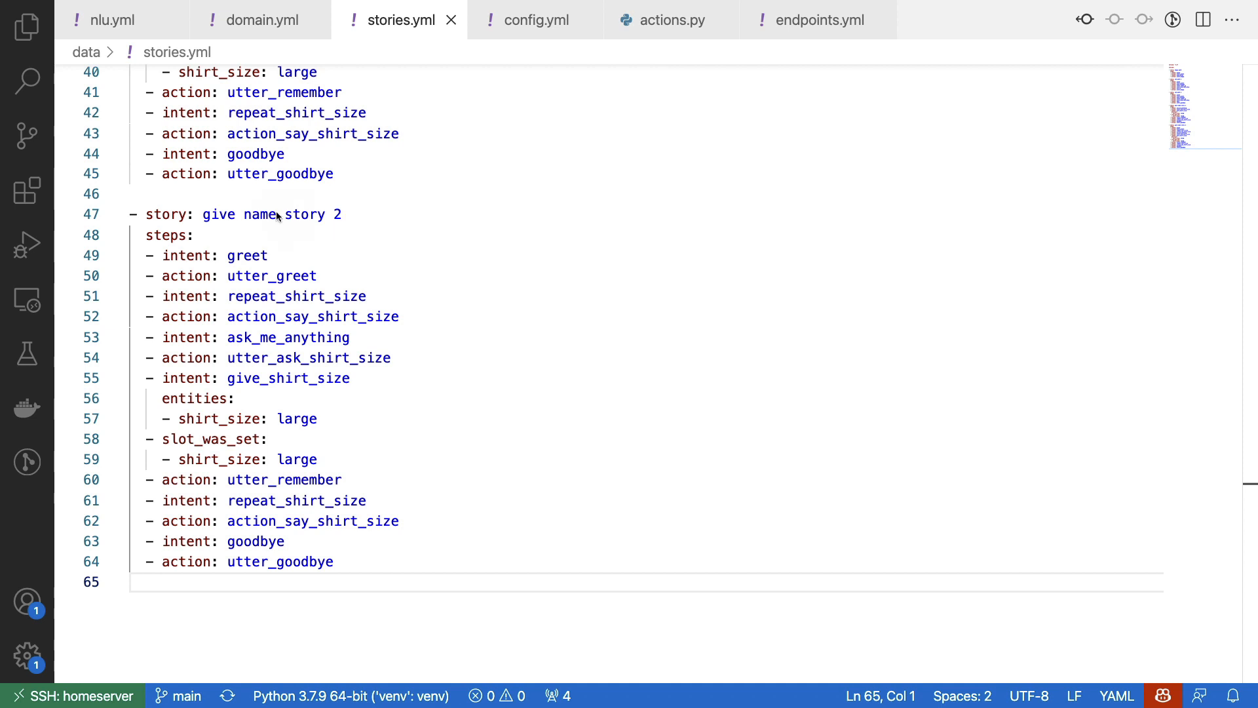
mouse_move(449, 197)
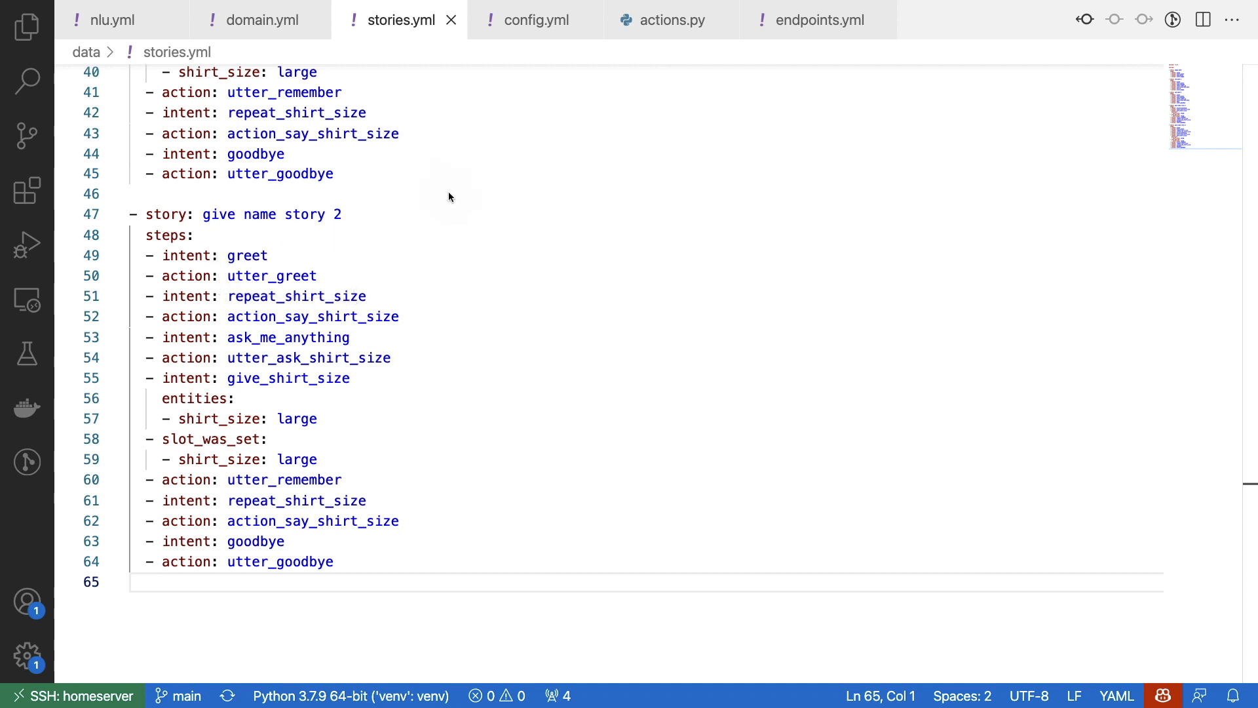
mouse_move(358, 257)
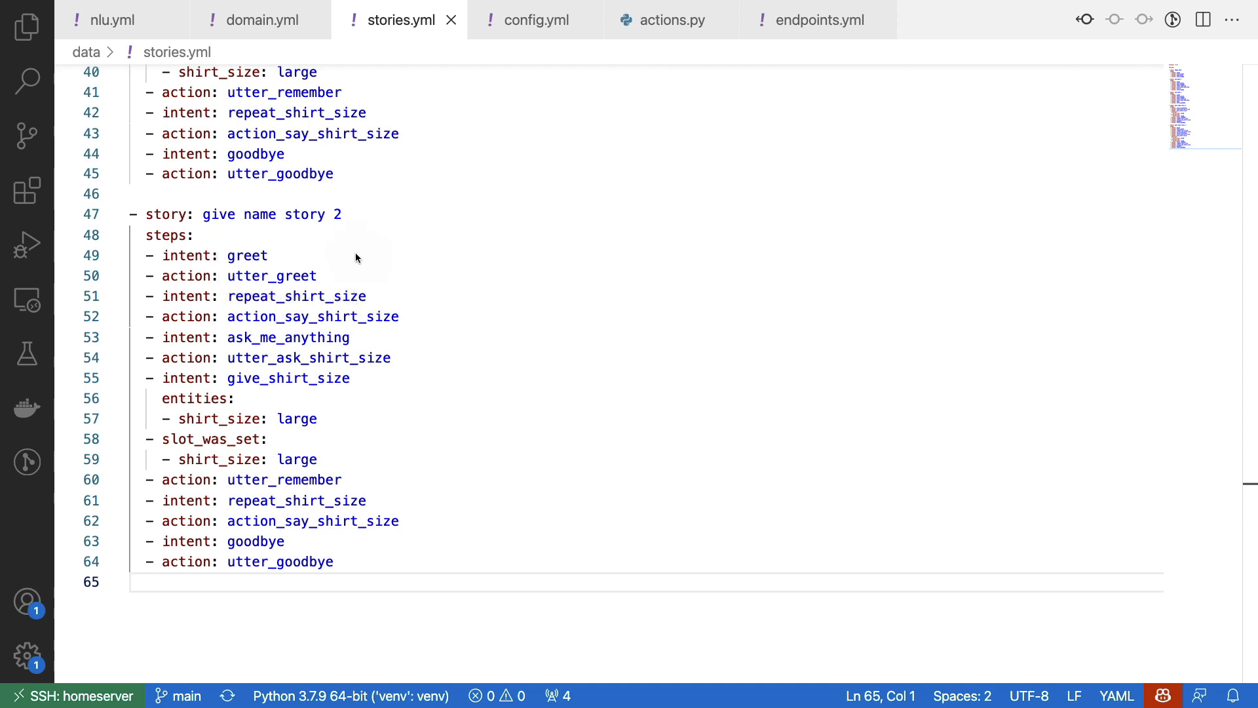
mouse_move(424, 246)
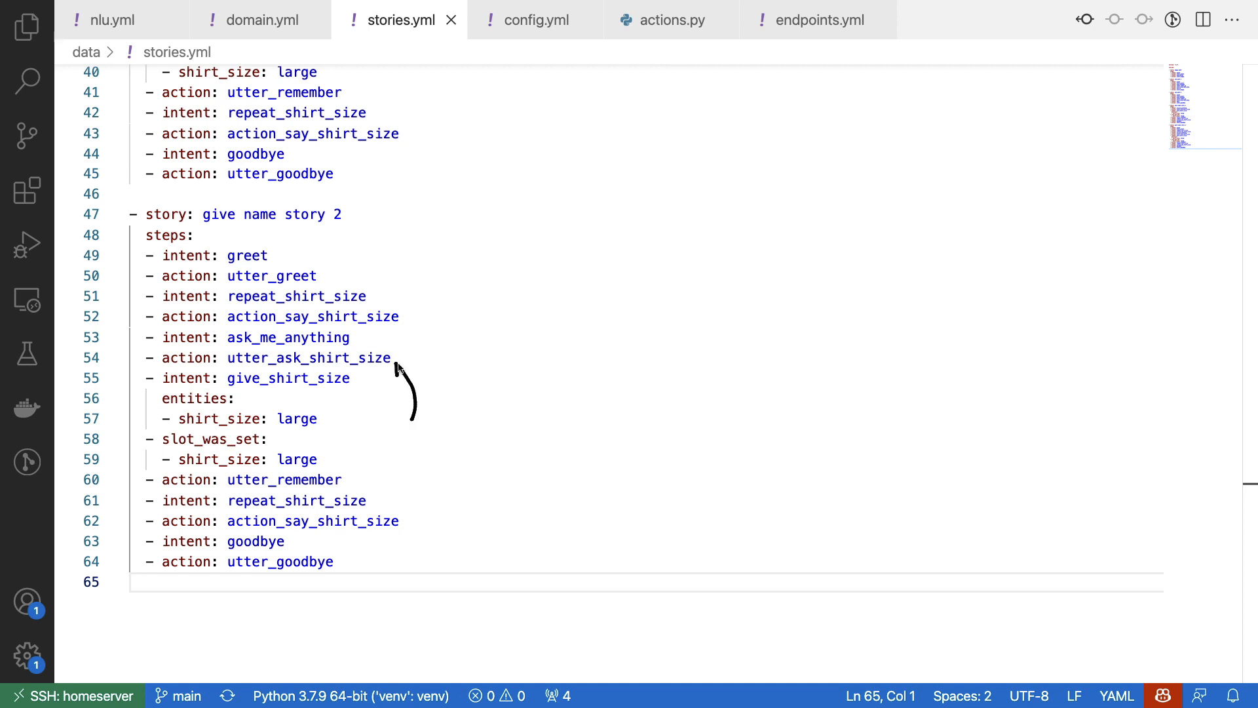
mouse_move(362, 417)
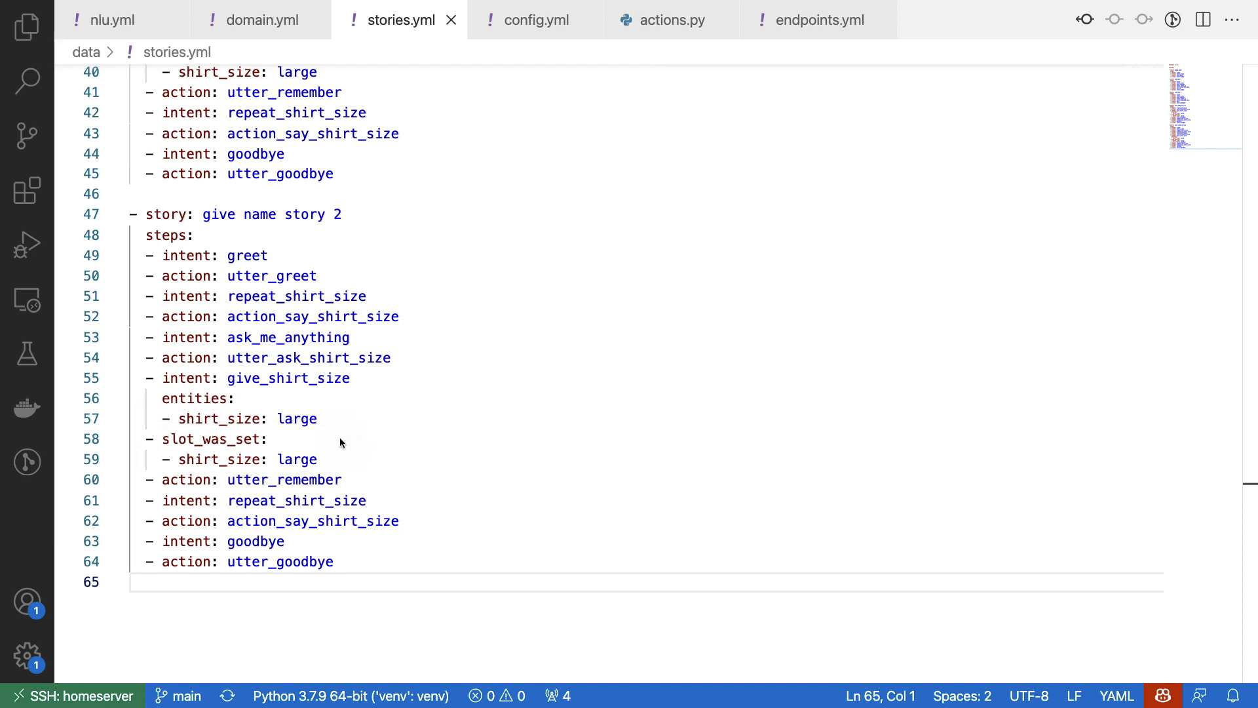
mouse_move(393, 451)
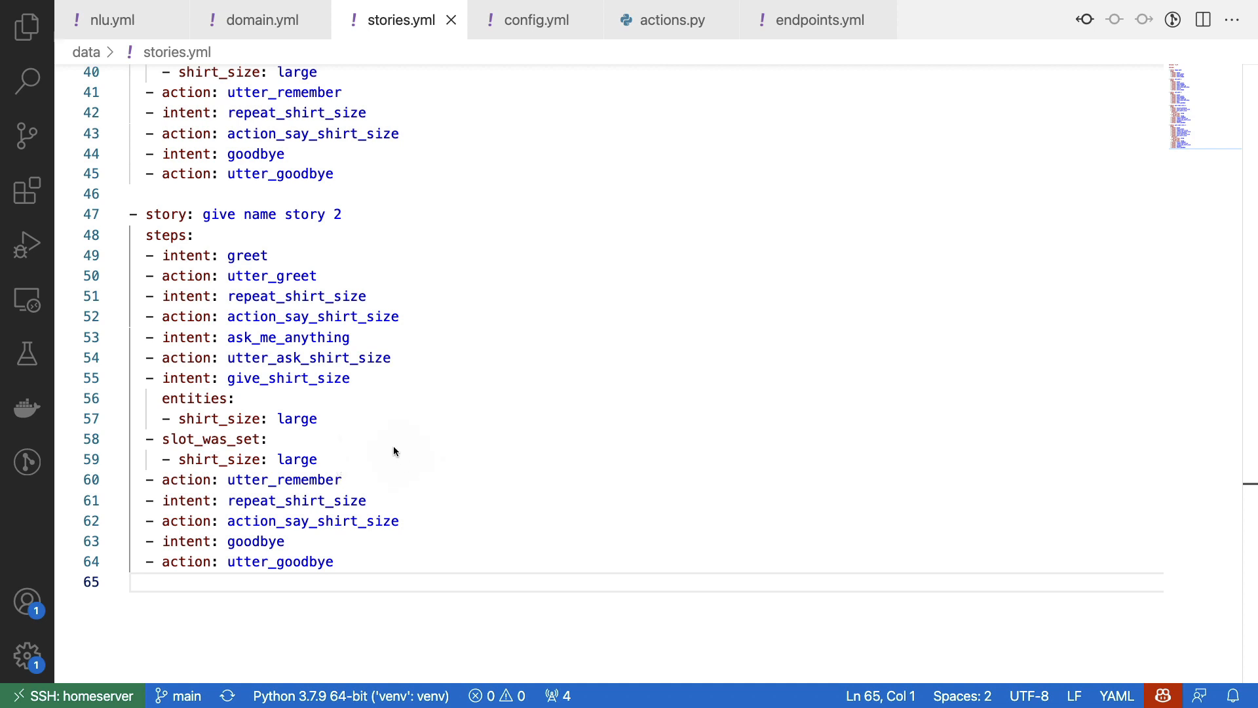
mouse_move(373, 407)
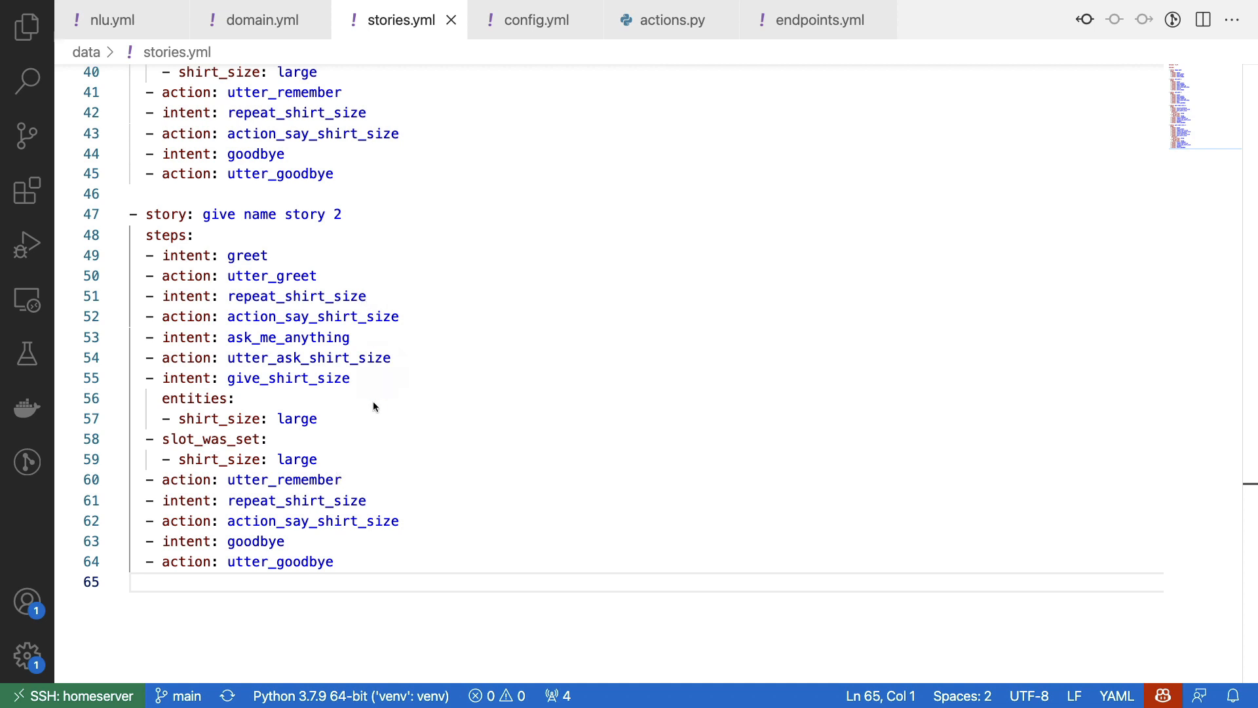
mouse_move(447, 492)
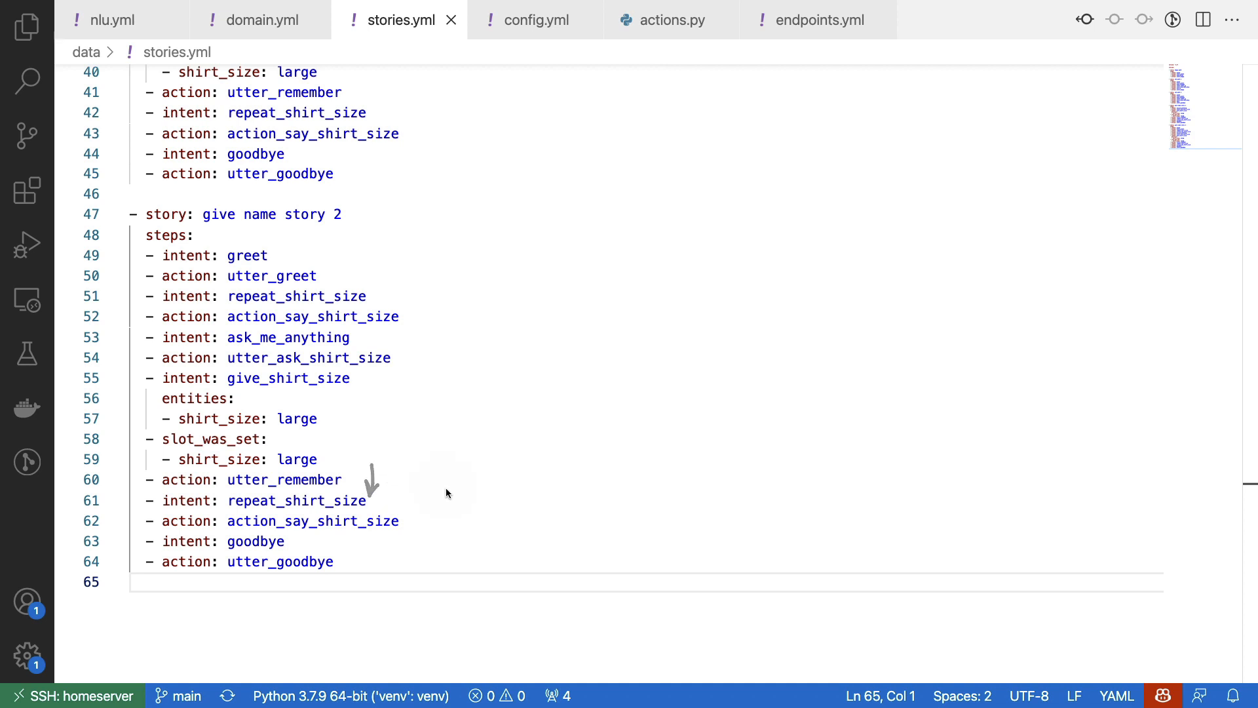
mouse_move(426, 458)
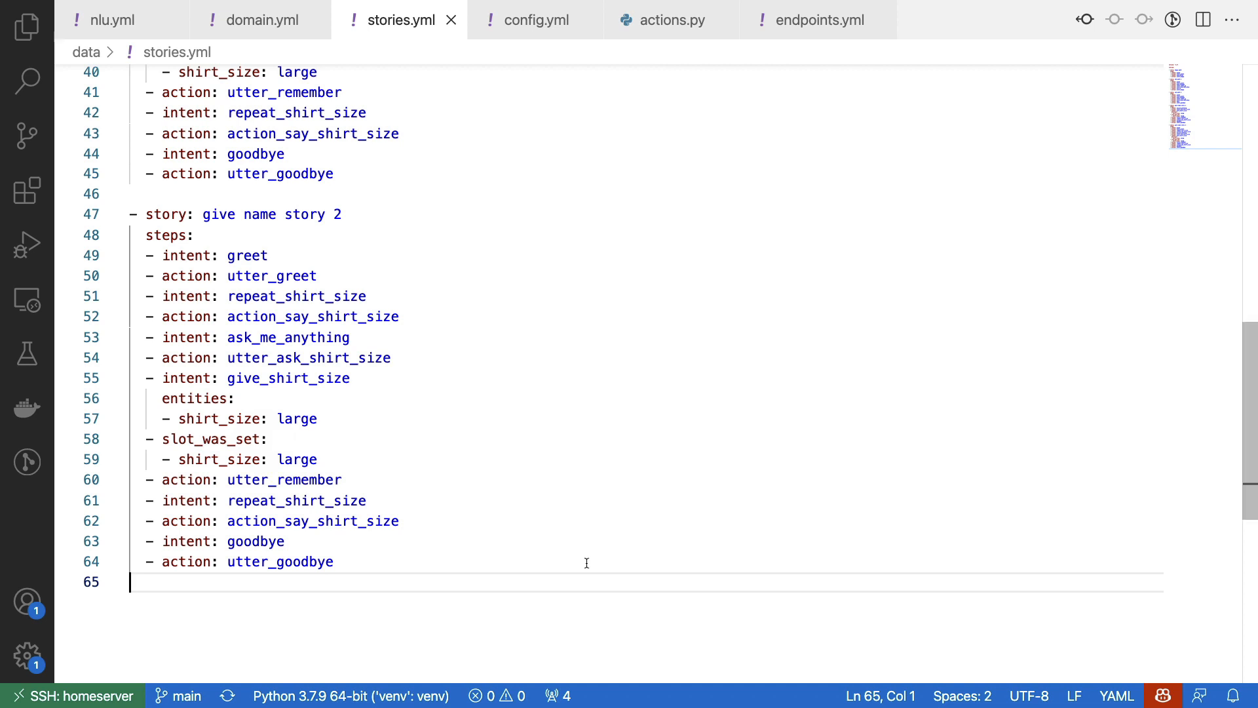
mouse_move(533, 47)
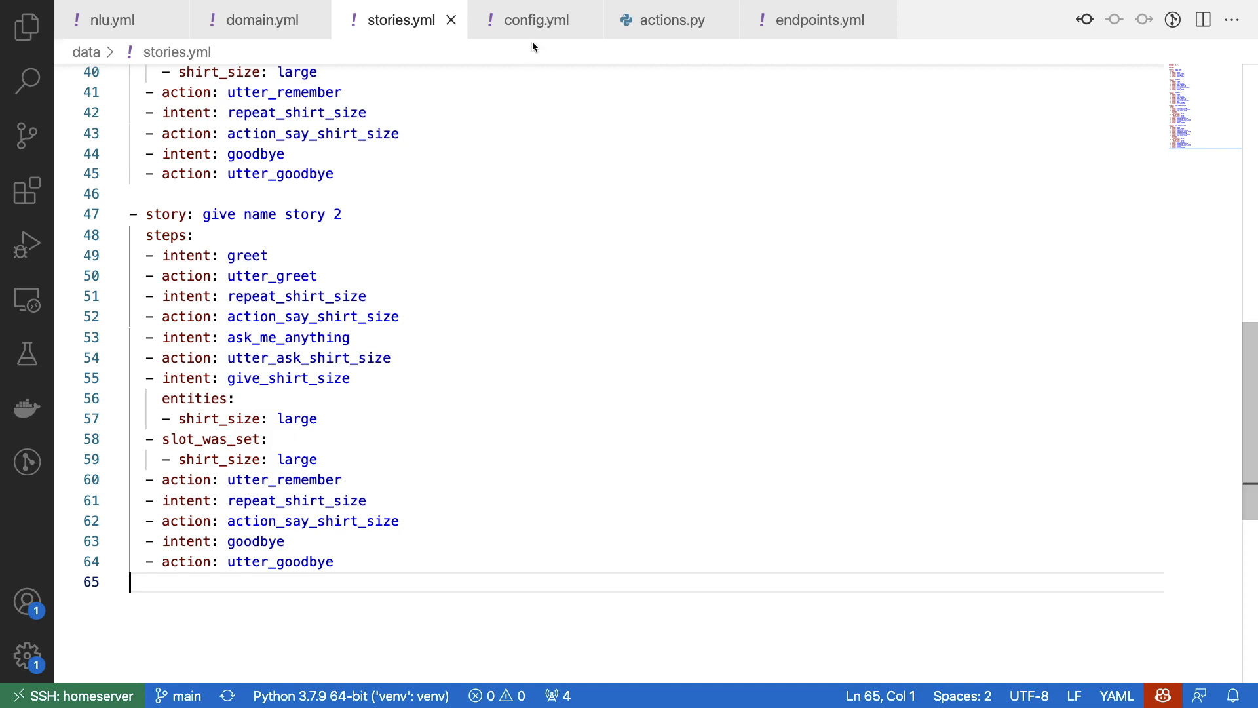
Step: Switch to config.yml showing the DIETClassifier pipeline and Memoization, Rule and TED policies
click(536, 20)
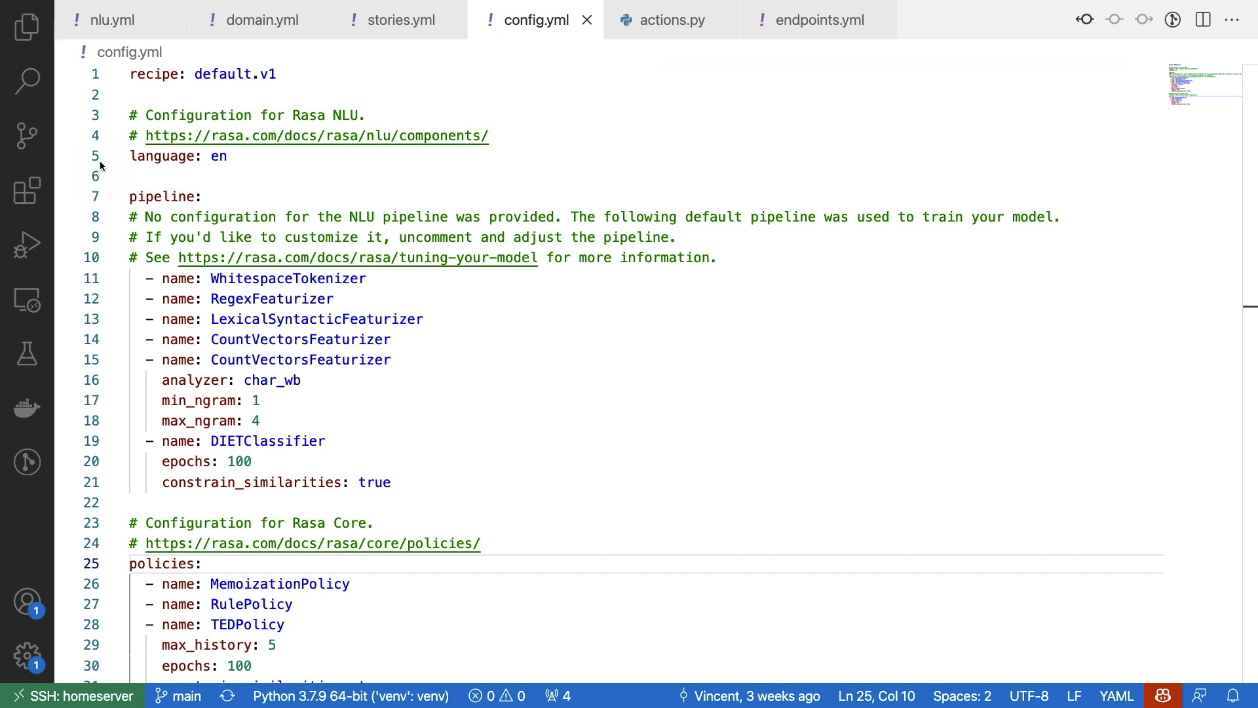
mouse_move(126, 178)
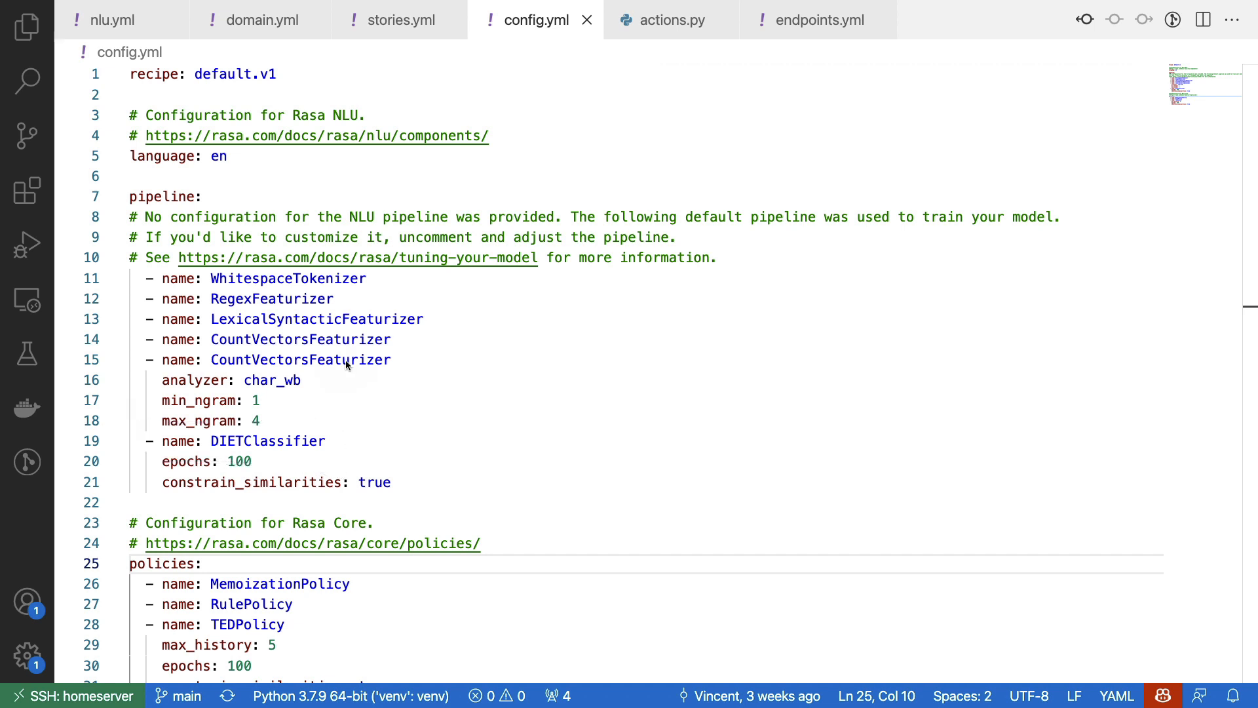
mouse_move(110, 140)
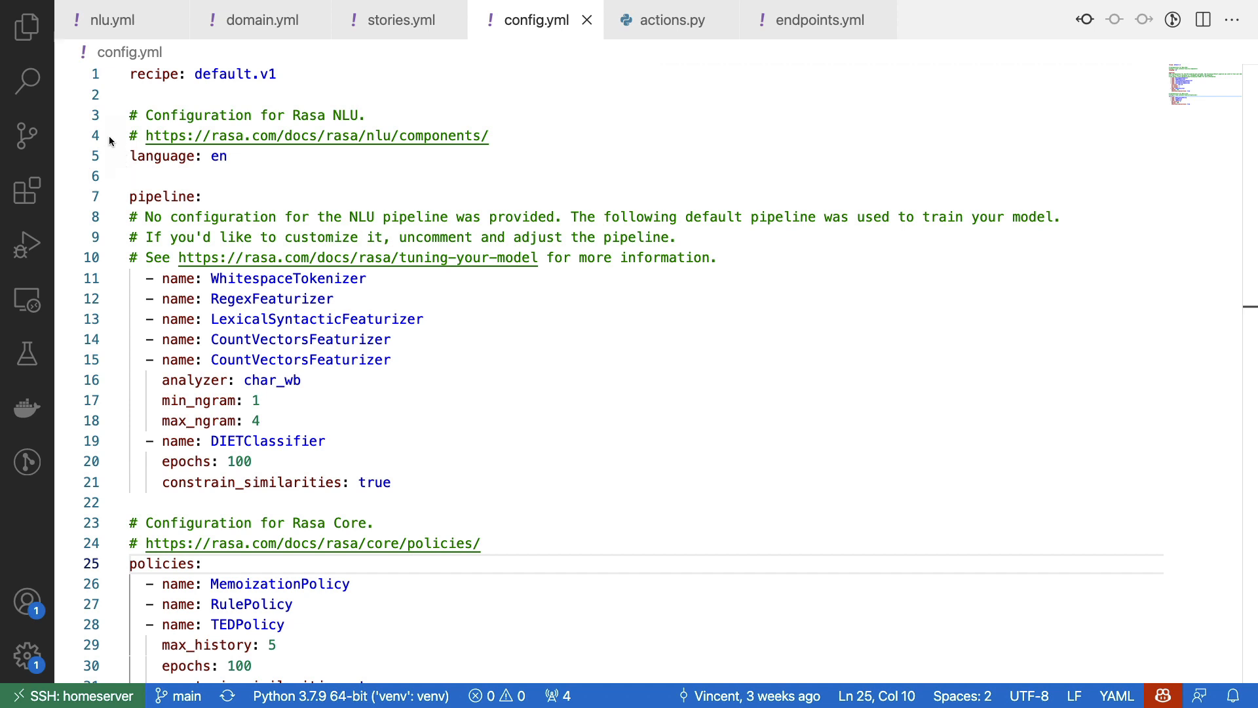
mouse_move(789, 313)
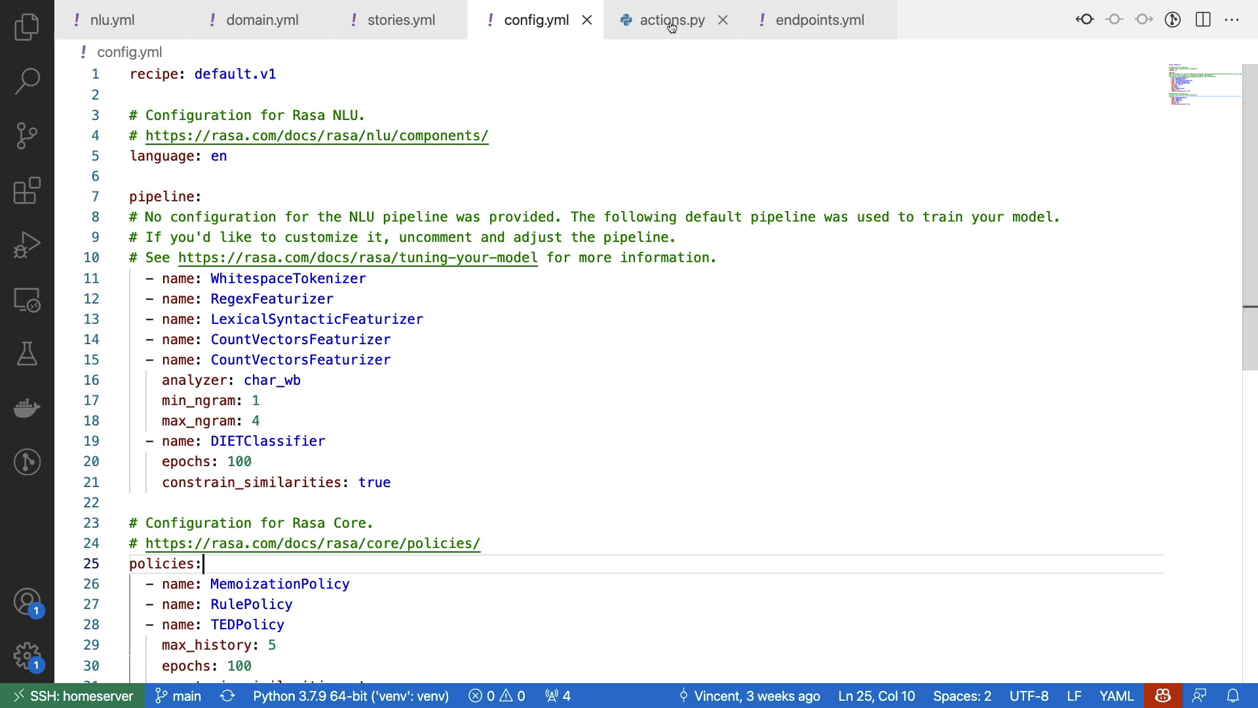
click(672, 19)
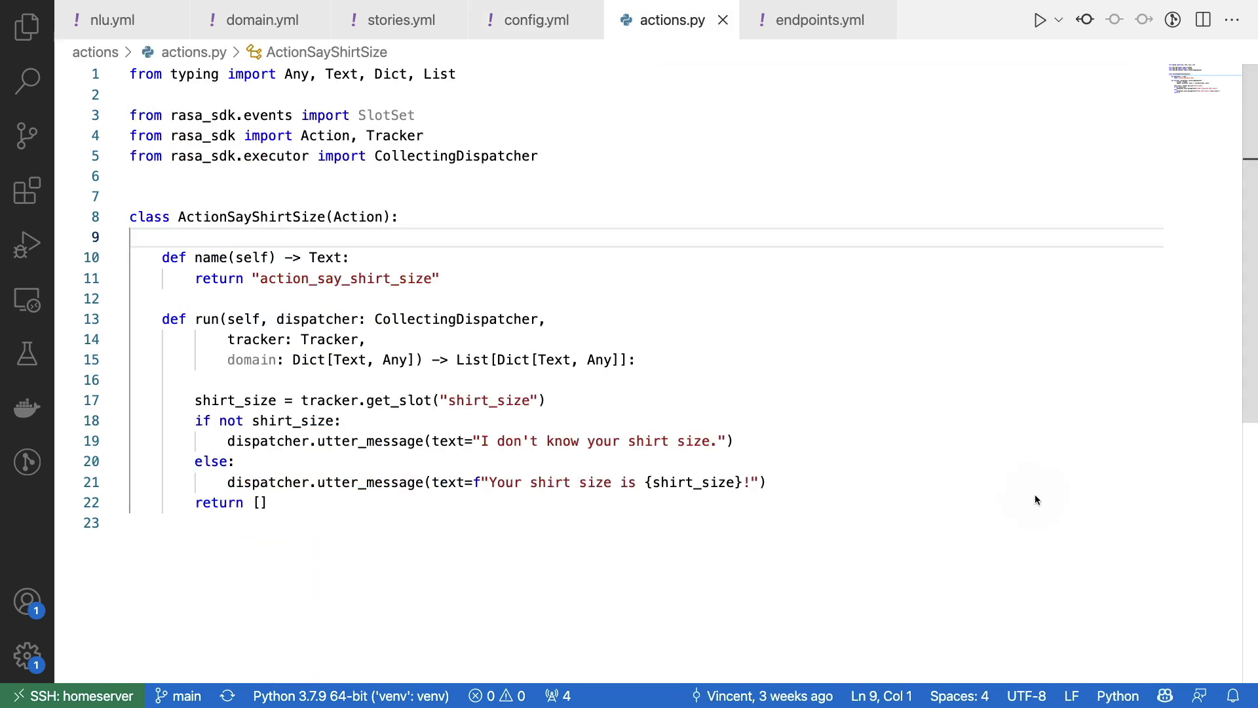
mouse_move(247, 268)
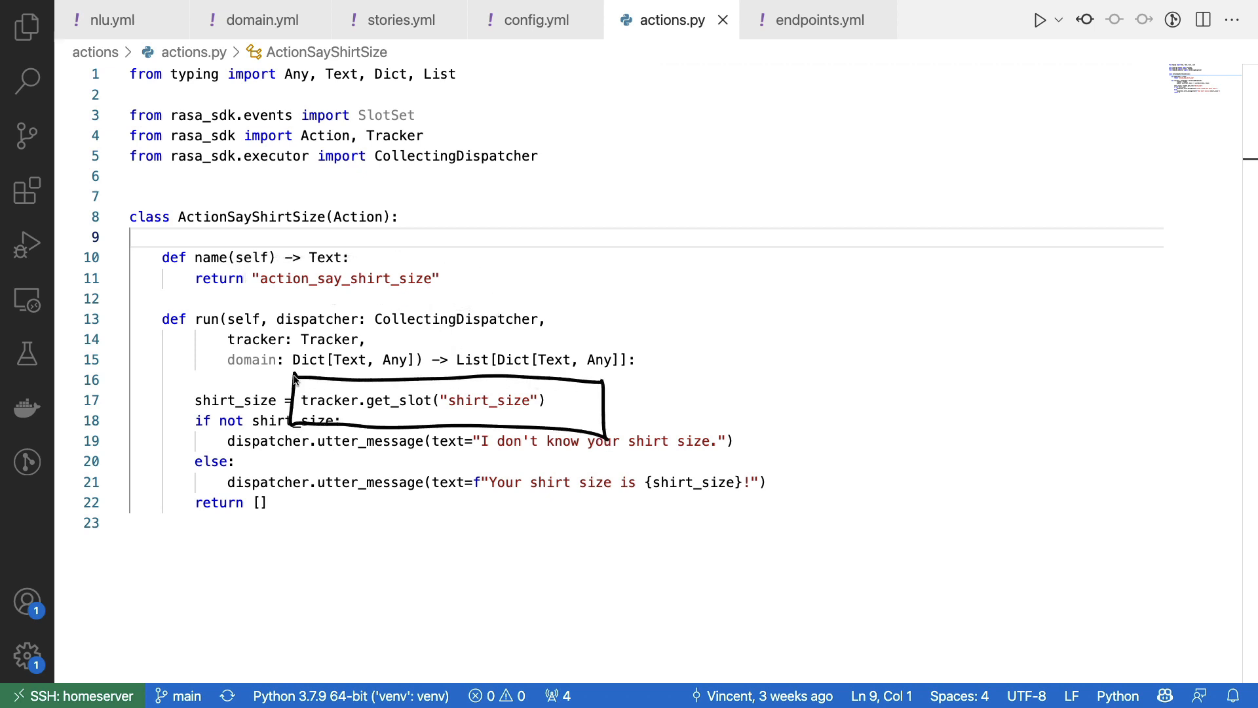
click(224, 385)
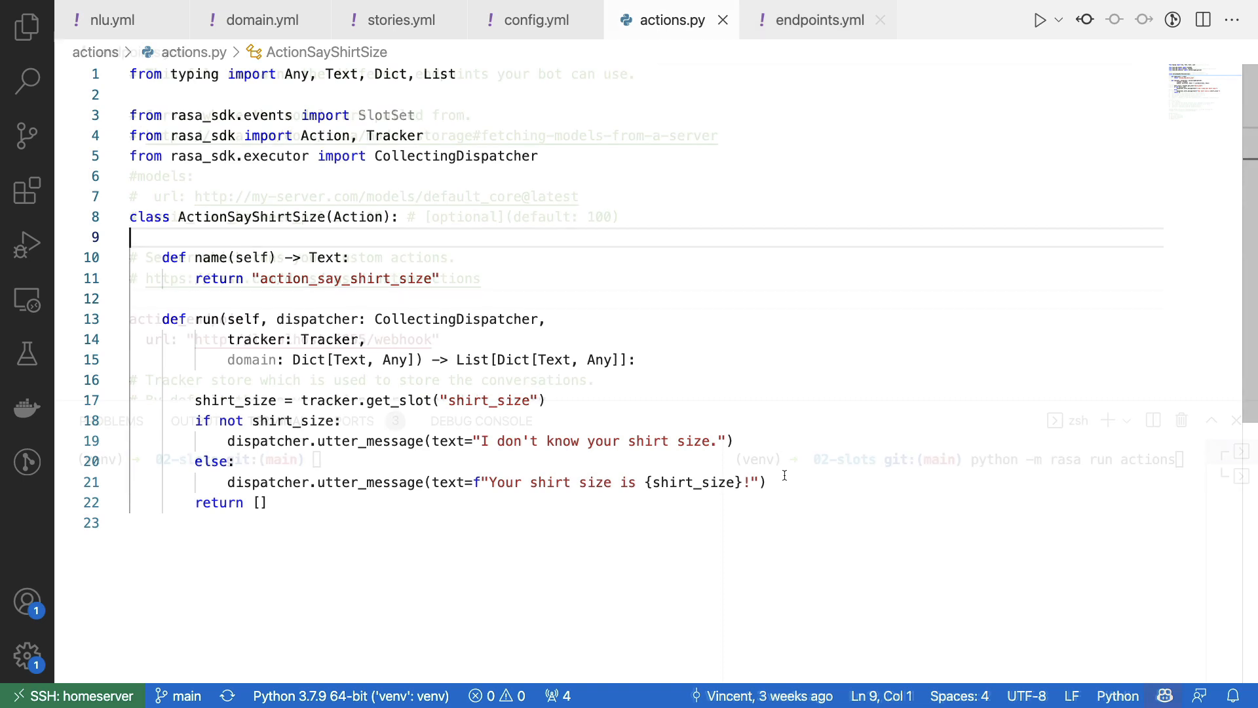
Step: Run 'python -m rasa run actions' in the right terminal pane
click(817, 19)
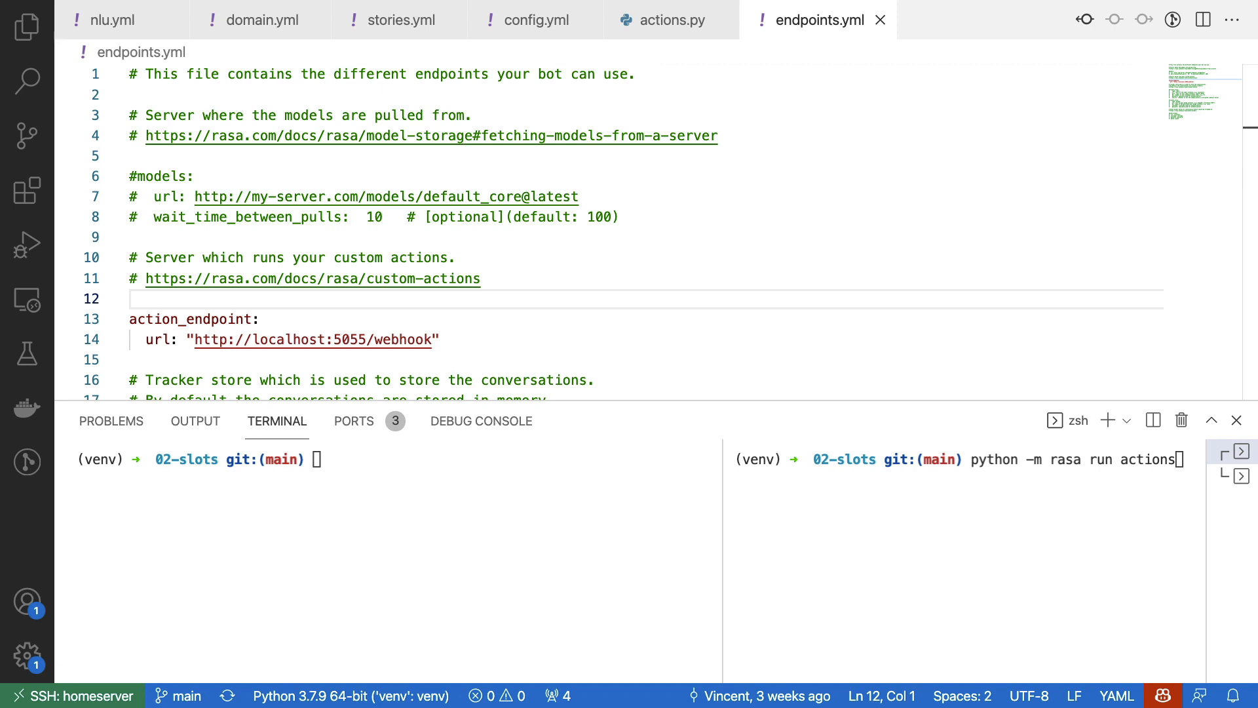
mouse_move(813, 48)
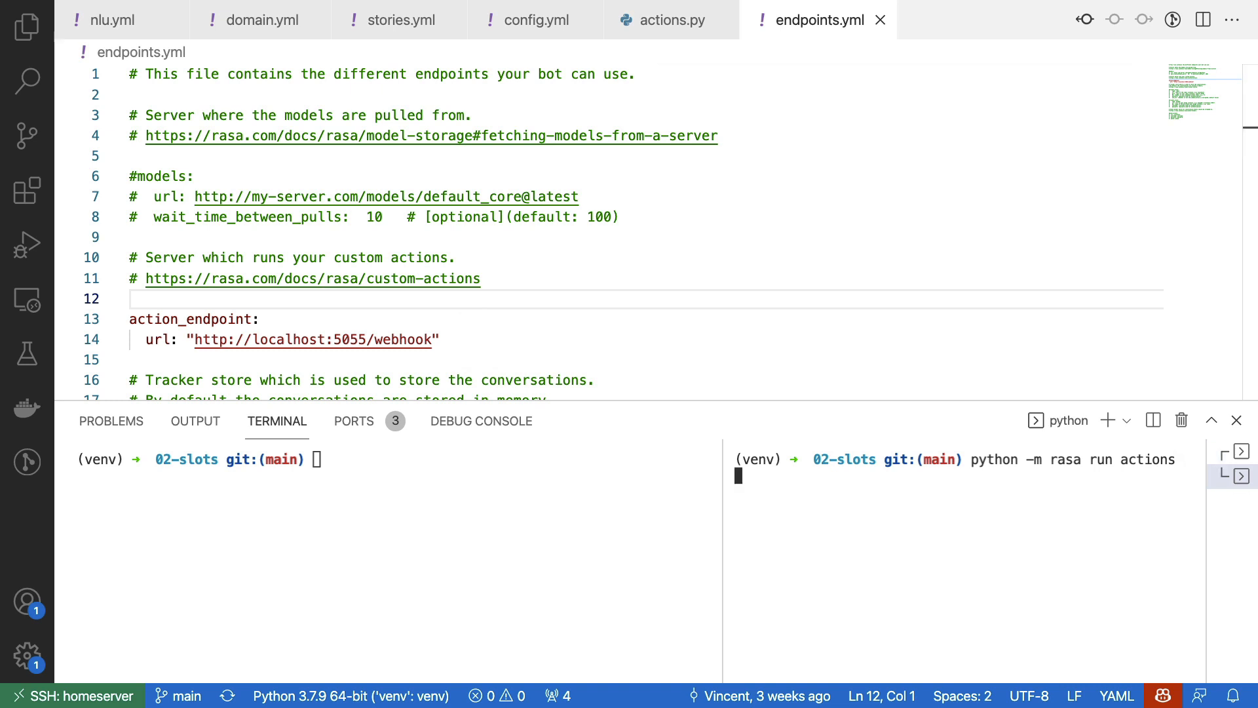
key(Return)
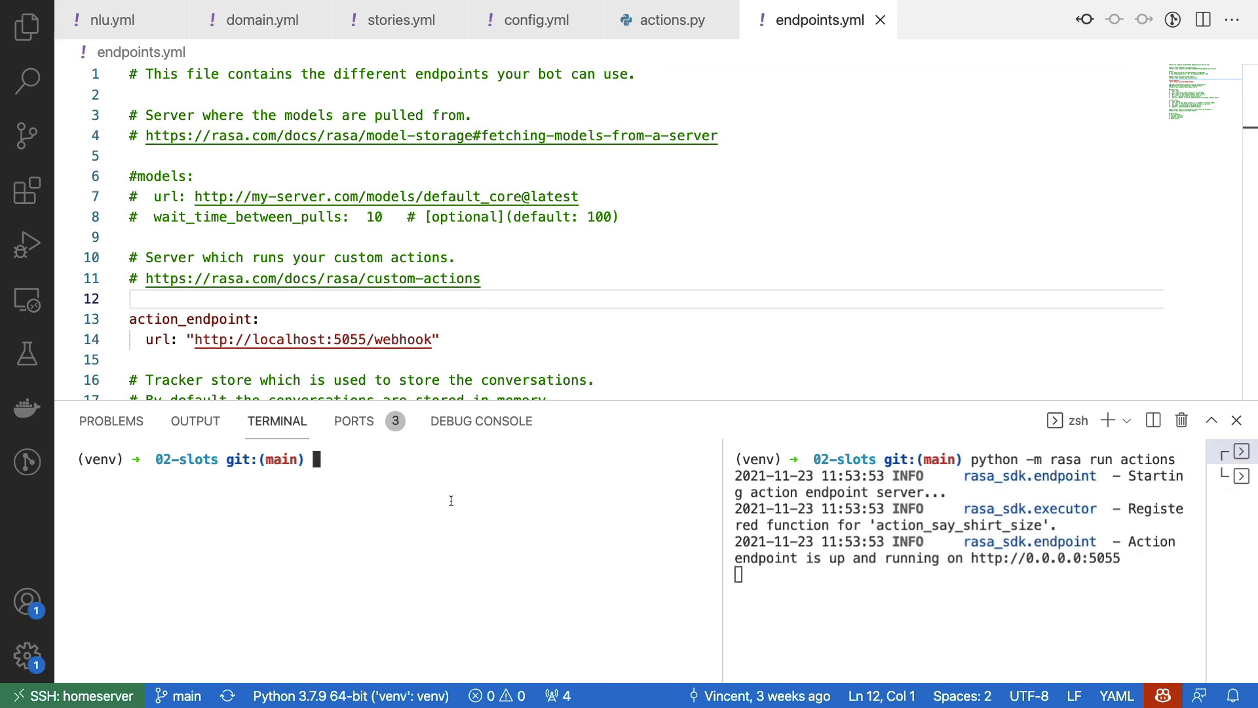
Step: Start 'python -m rasa shell', ask 'what is my shirt size', and view actions.py
text(python)
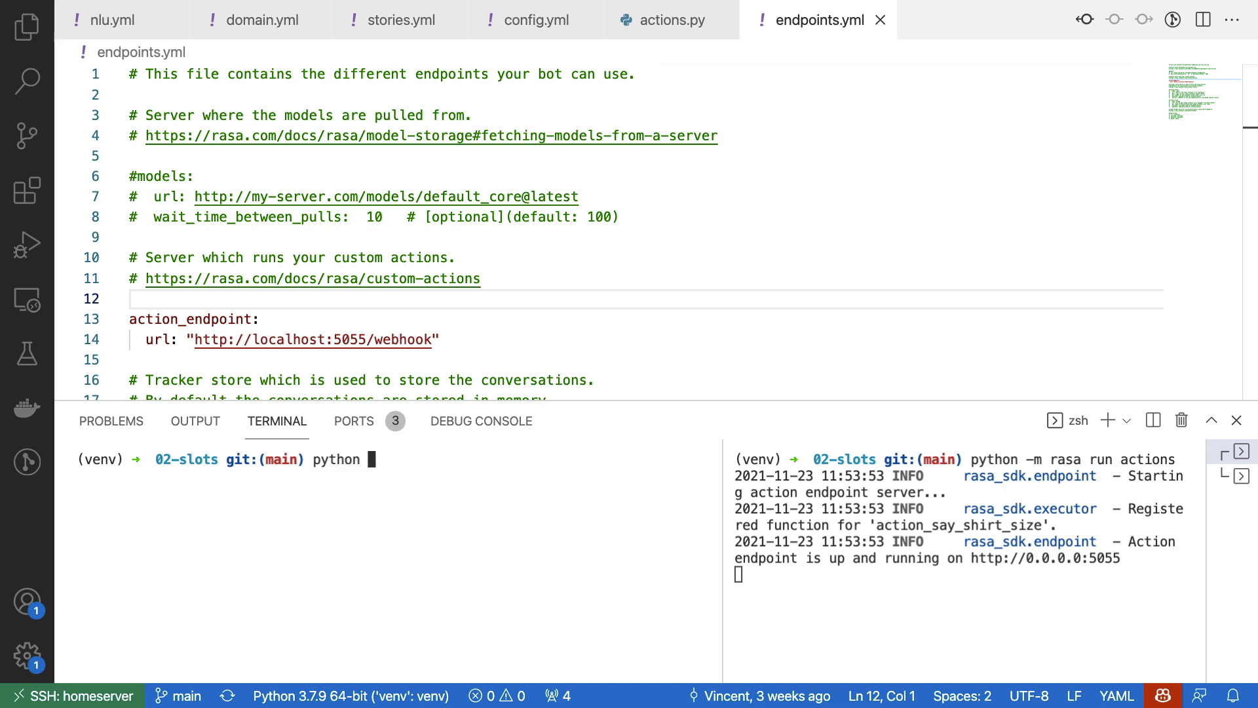
text(-m rasa shell)
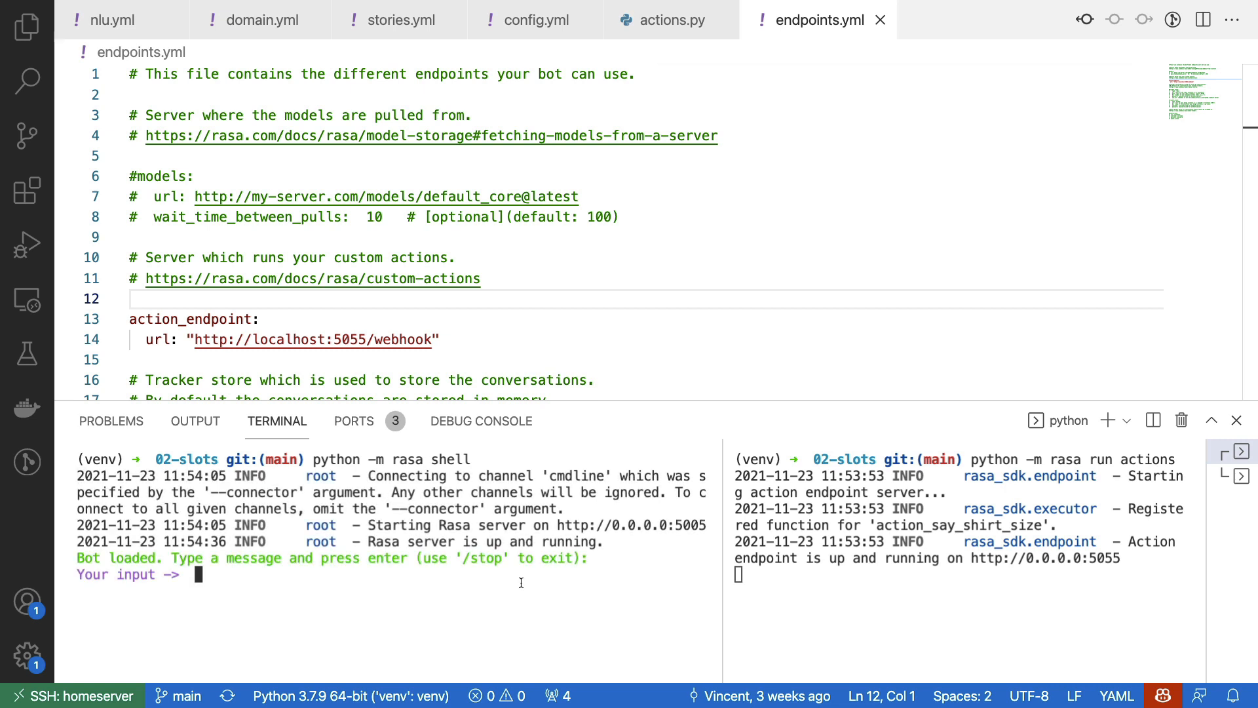
text(what is)
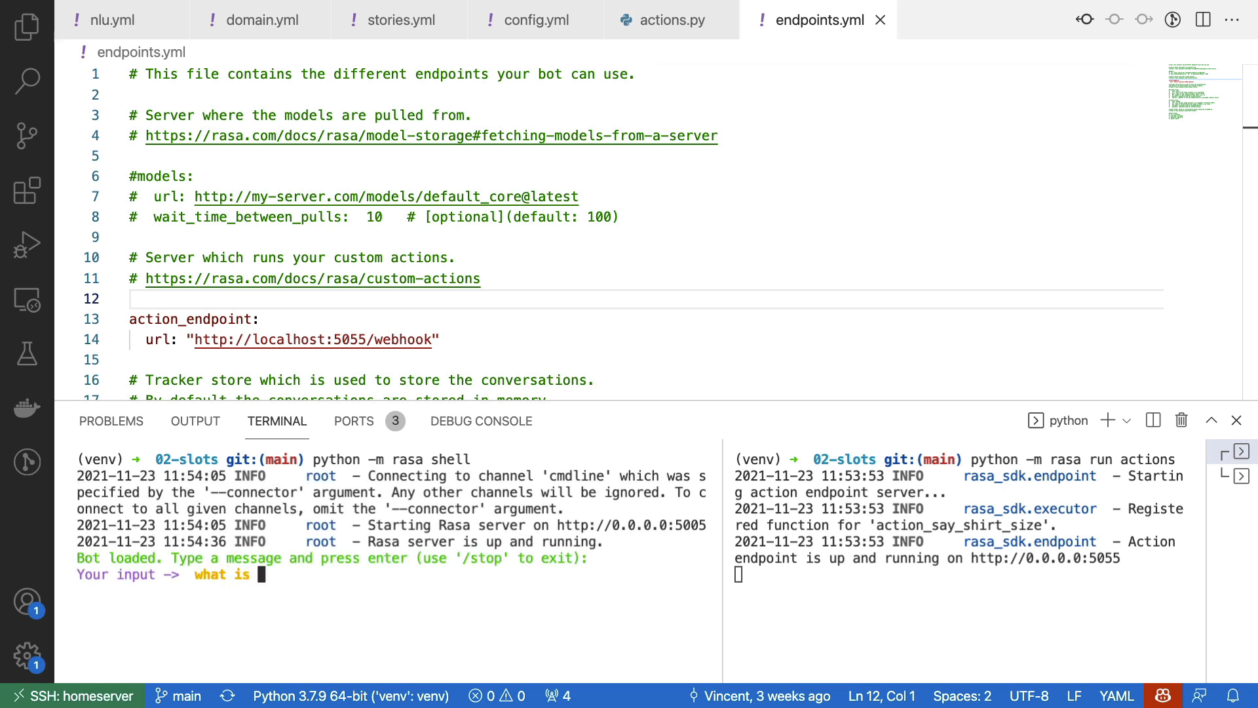
text(my shirt size)
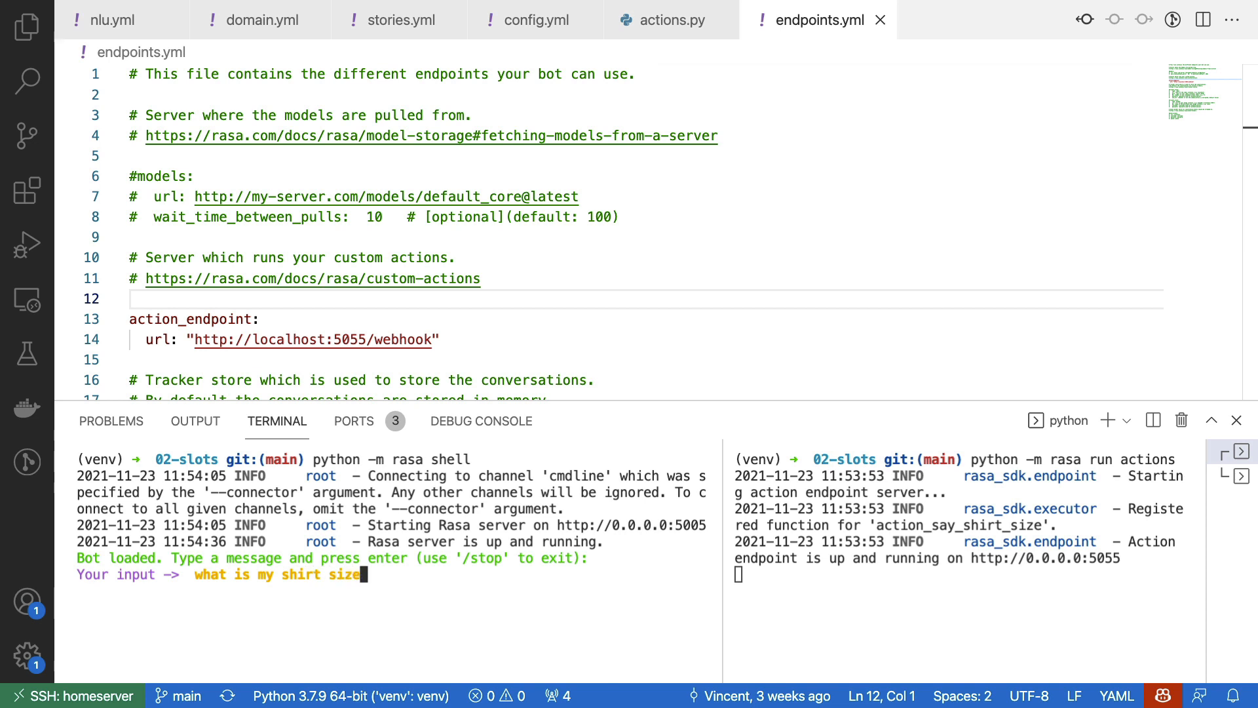
key(Return)
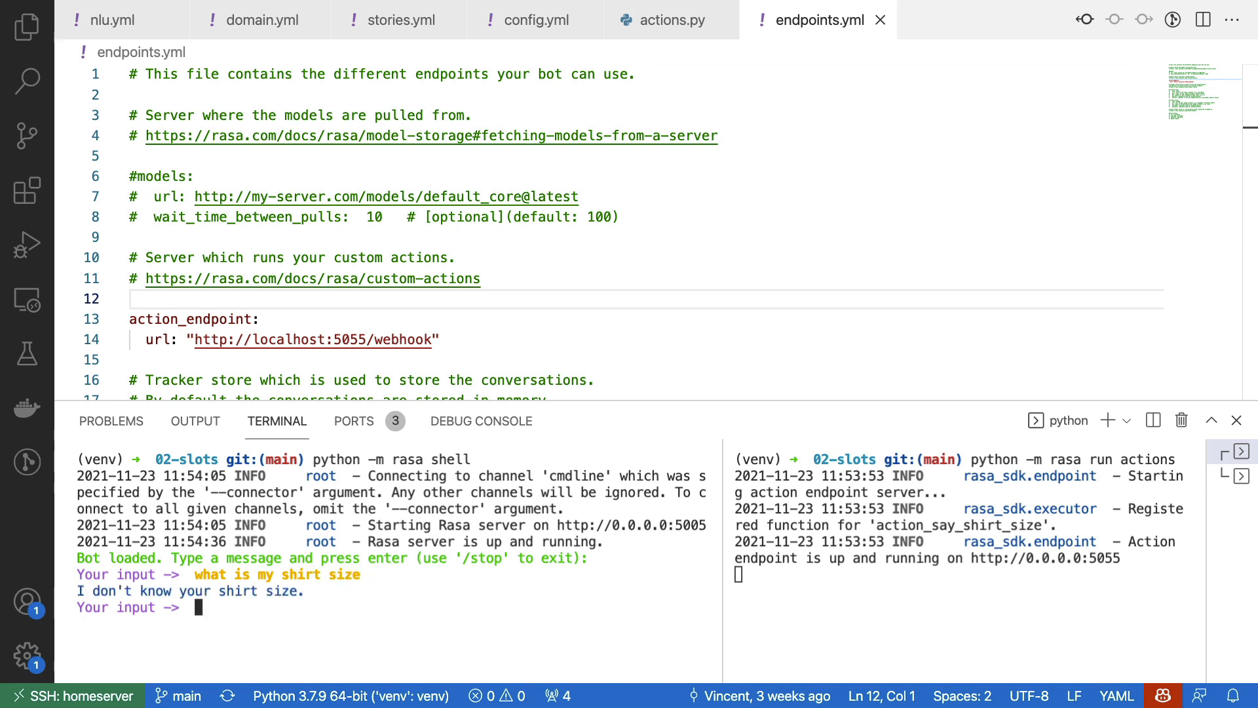
mouse_move(754, 404)
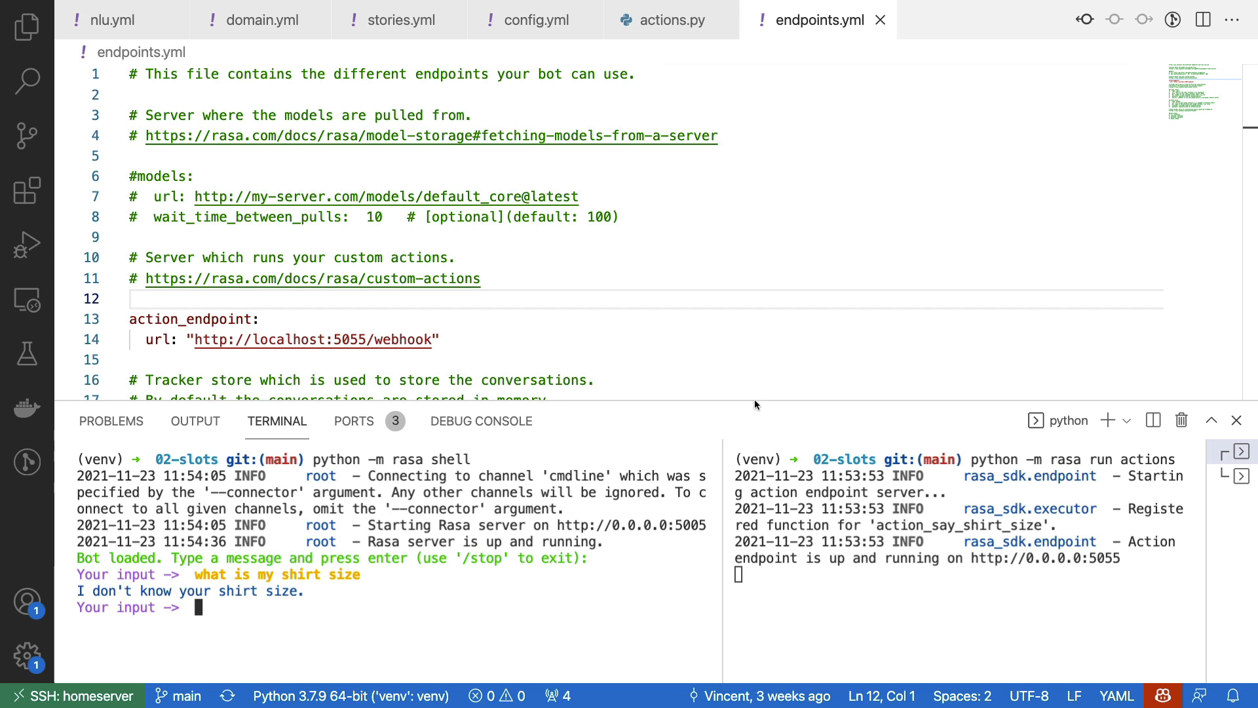
click(669, 20)
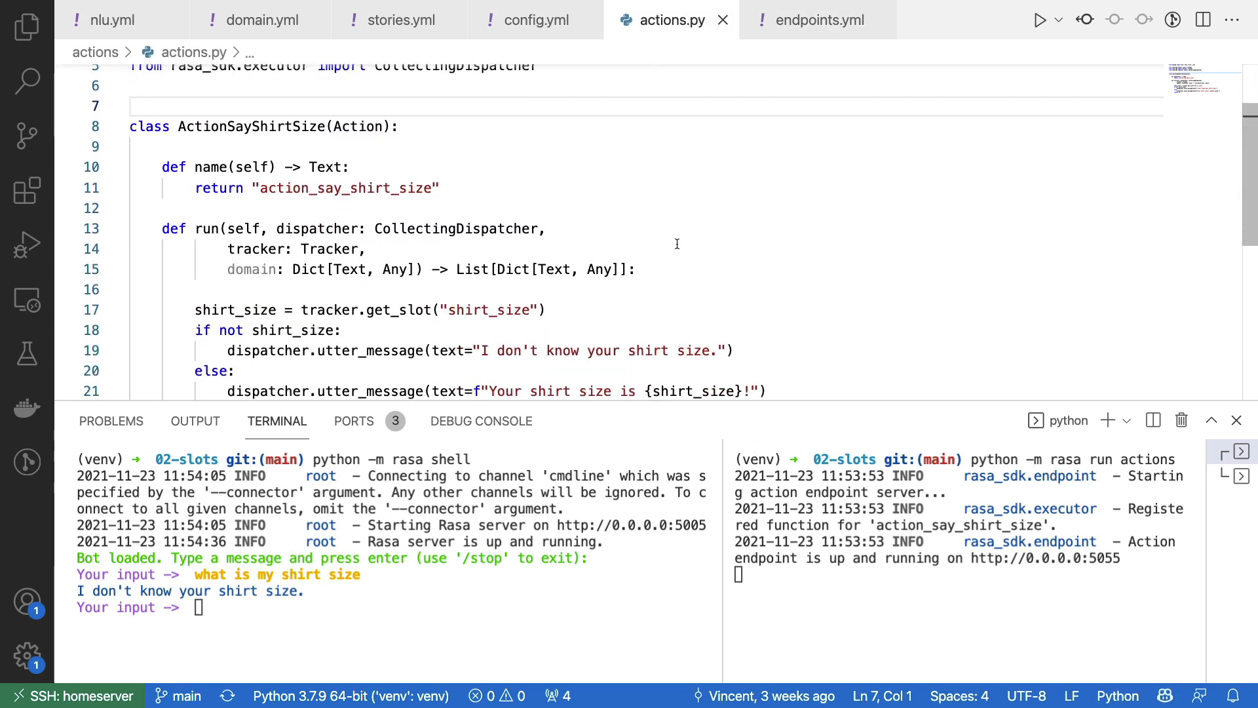
scroll(down, 3)
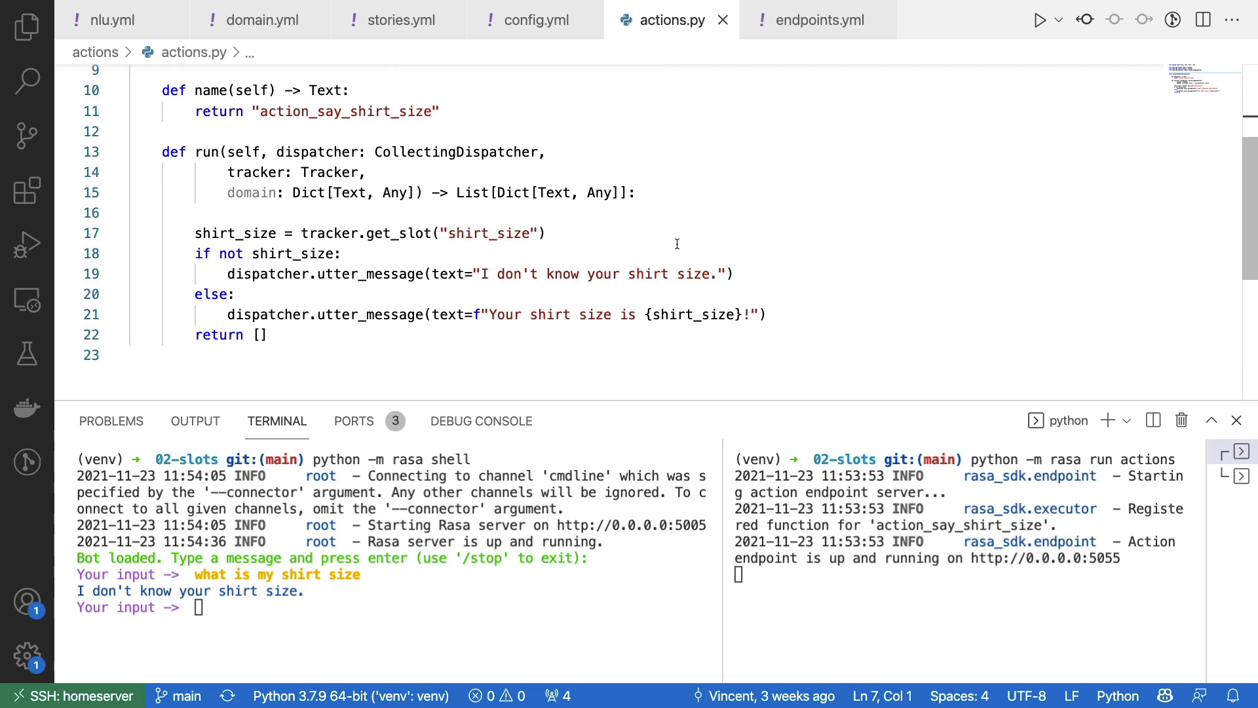
mouse_move(747, 268)
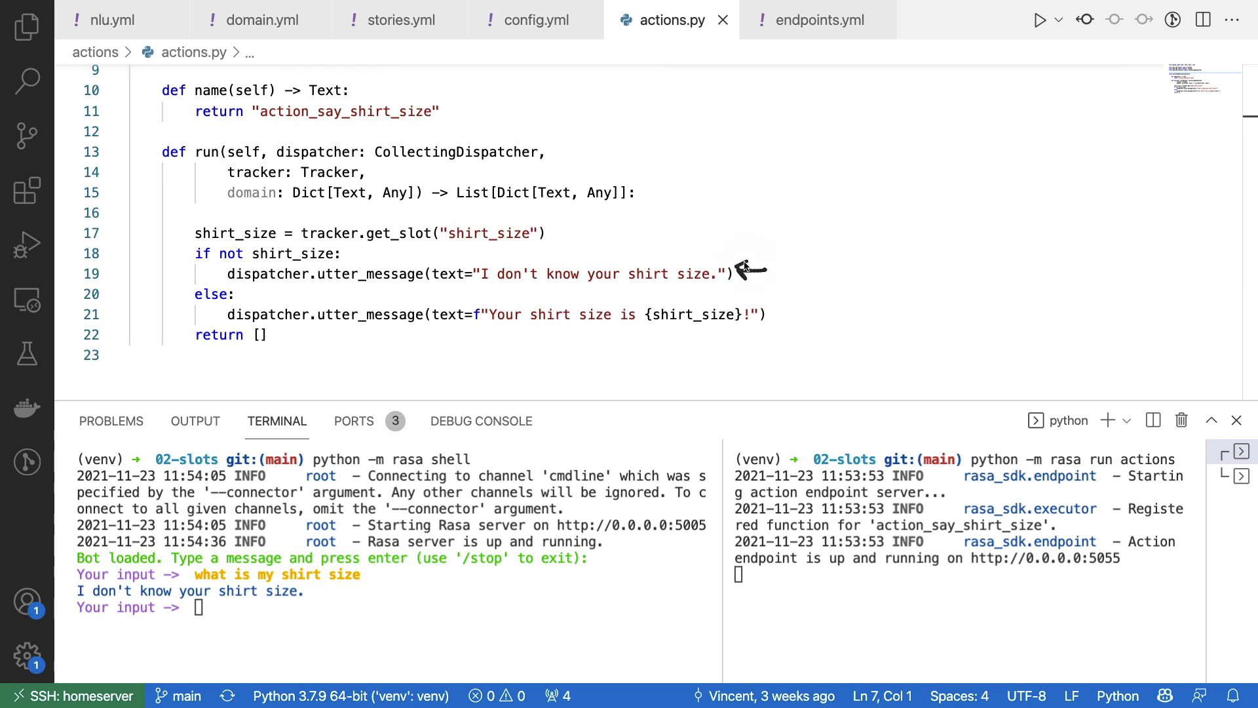
Step: Send 'ask me anything' to the bot and answer with shirt size 'small'
text(ask)
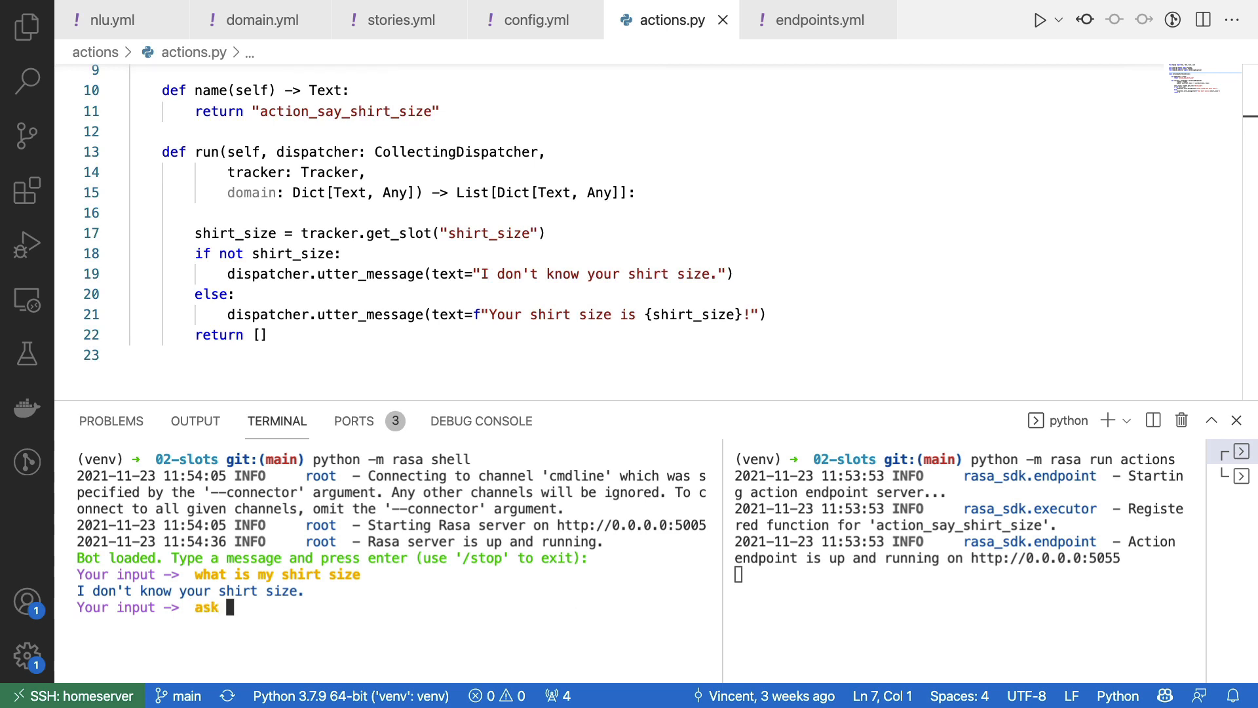
text(me)
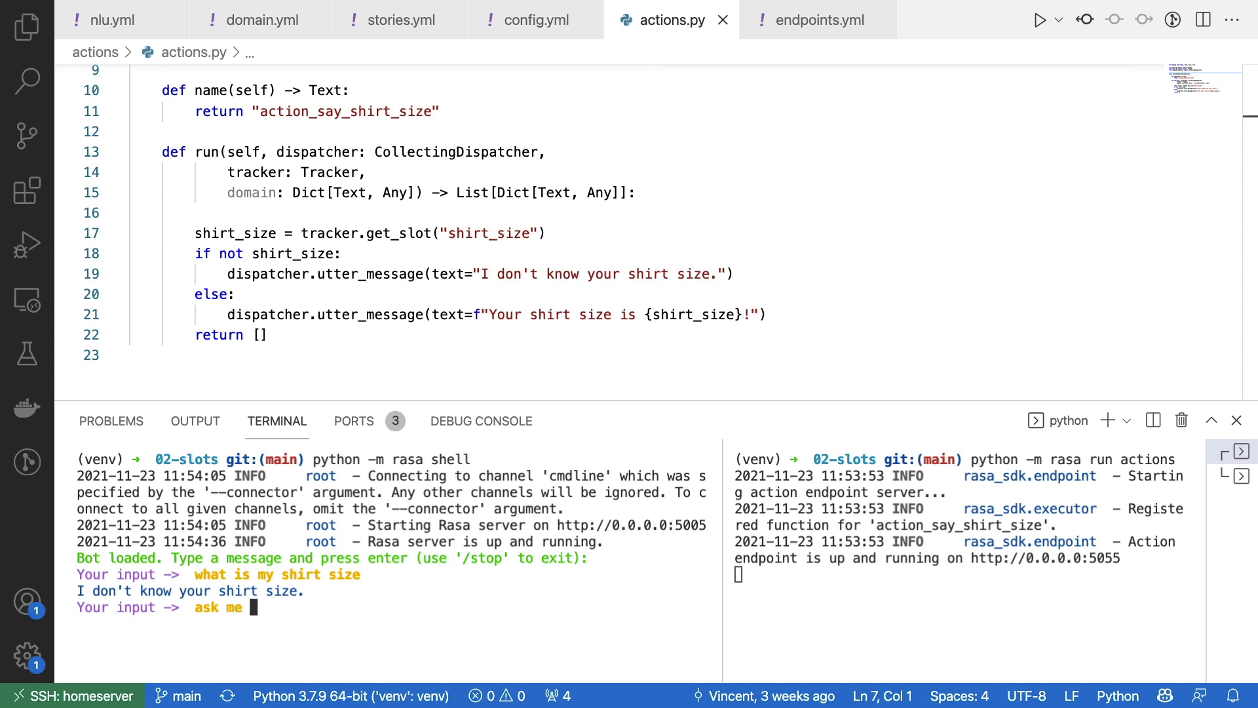
text(anything)
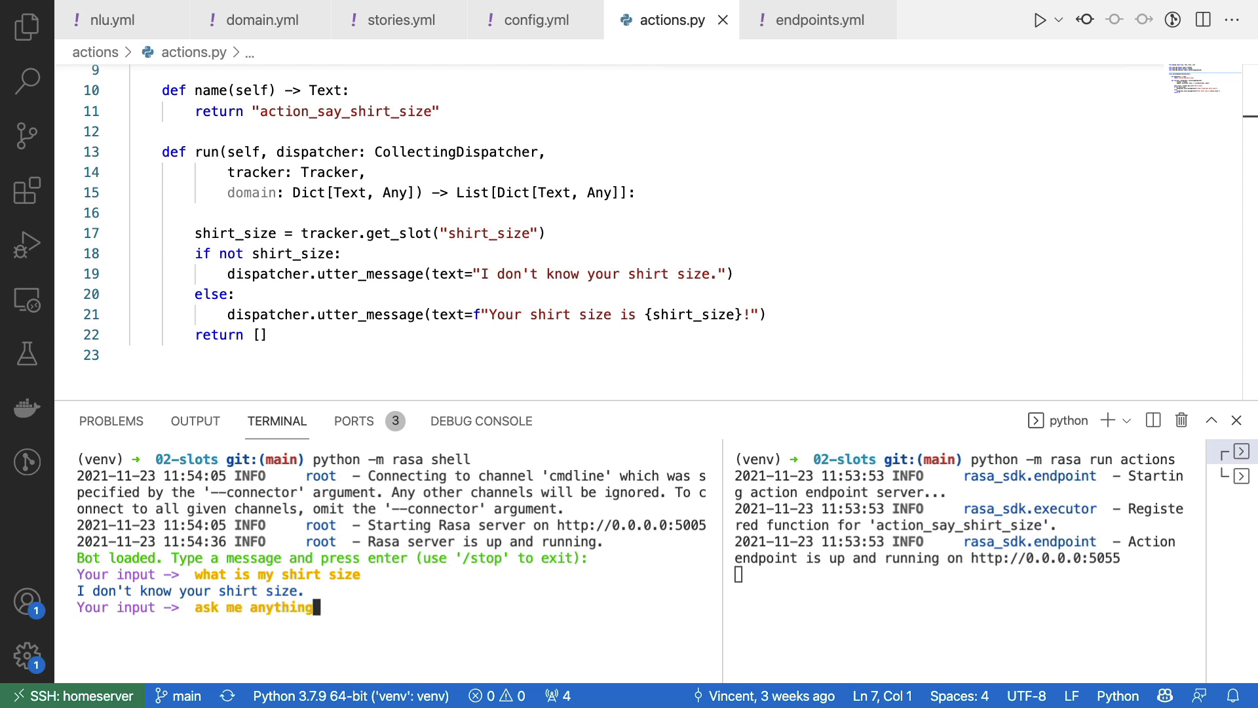
key(Return)
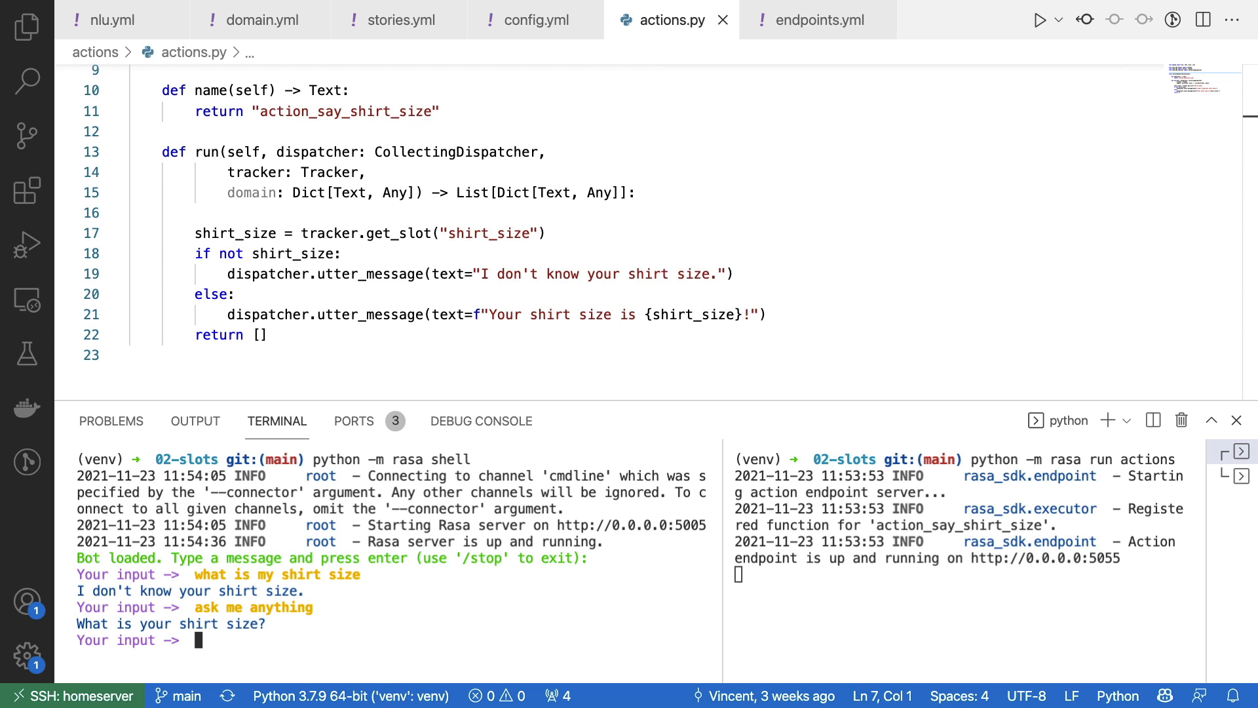
text(small)
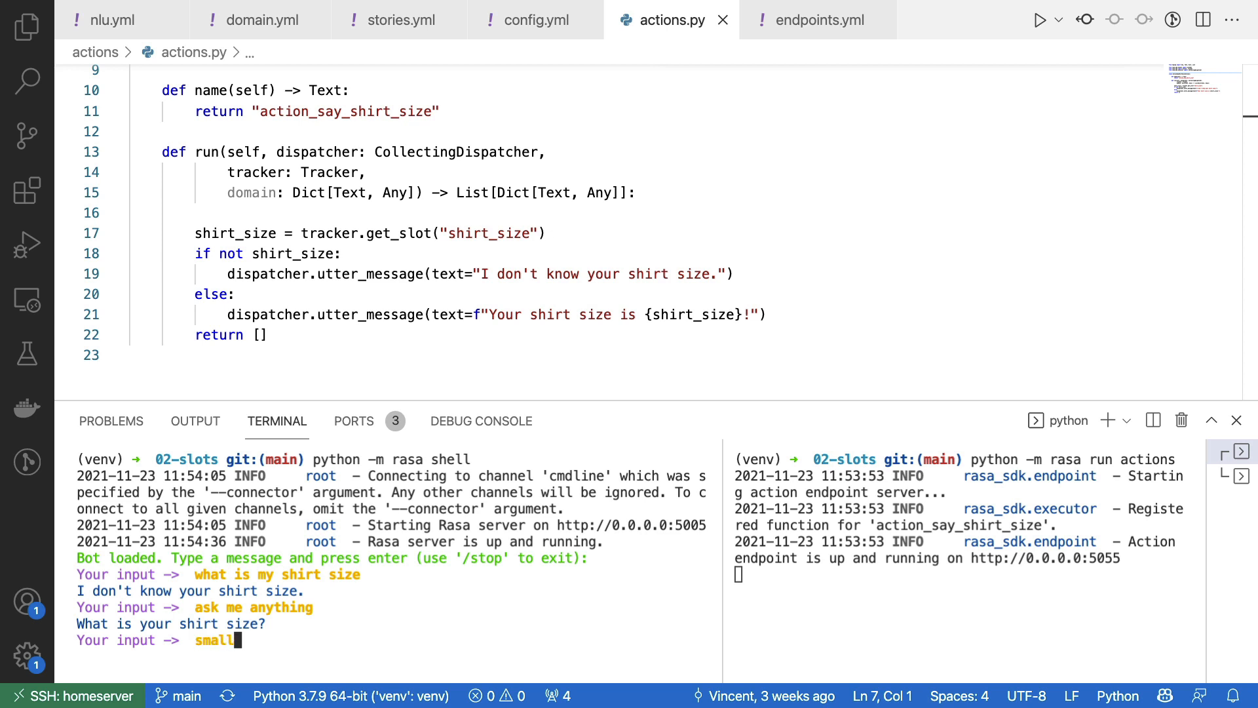
key(Return)
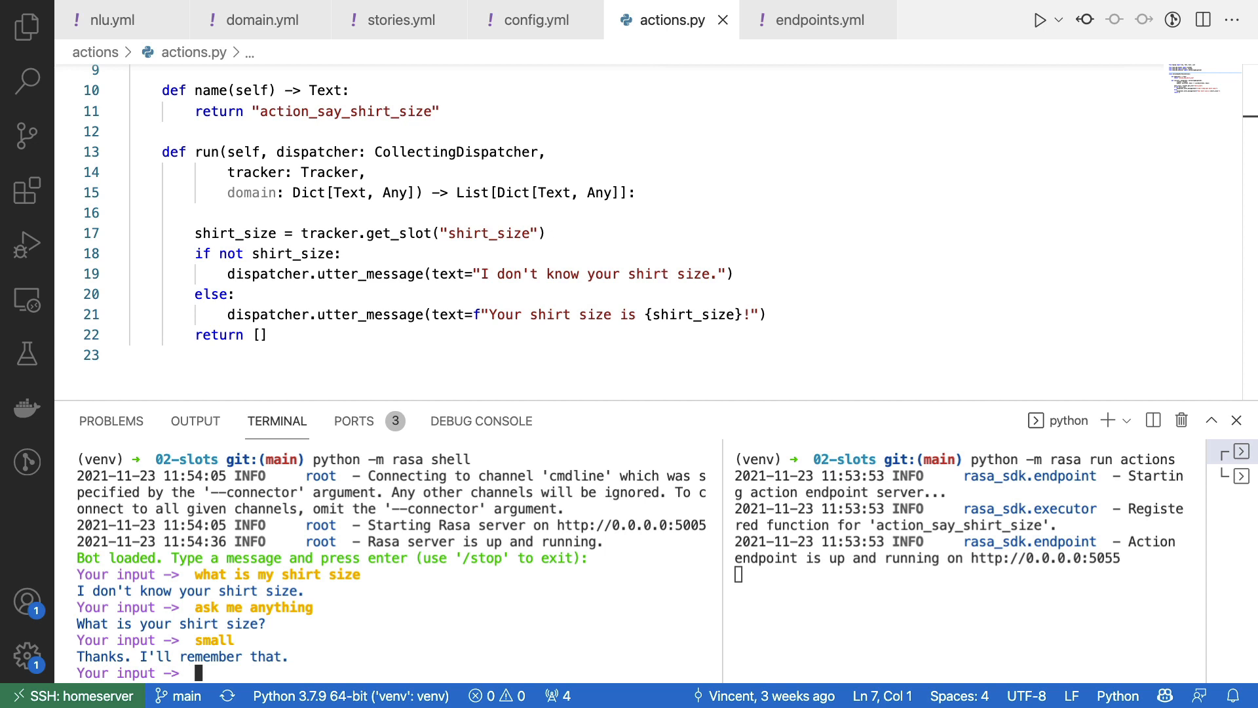
Step: Ask the bot for the stored shirt size, then update it to 'medium'
text(what is my shirt size)
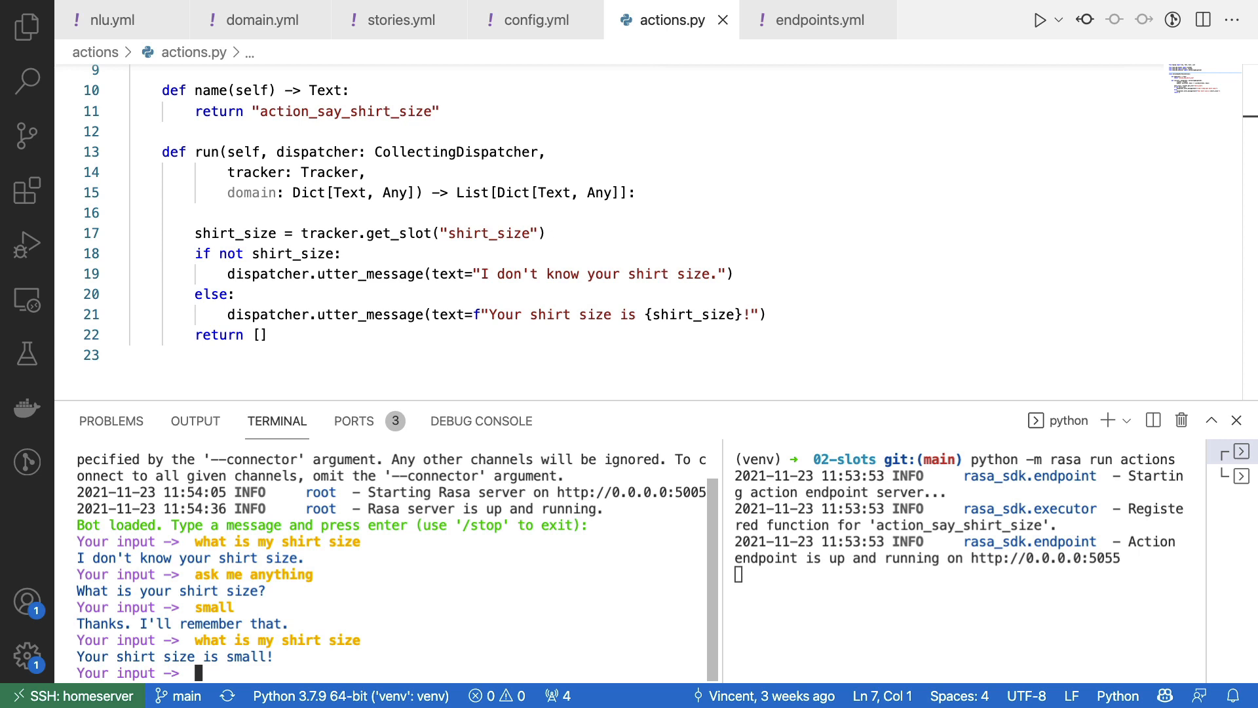
text(my shirt size is medi)
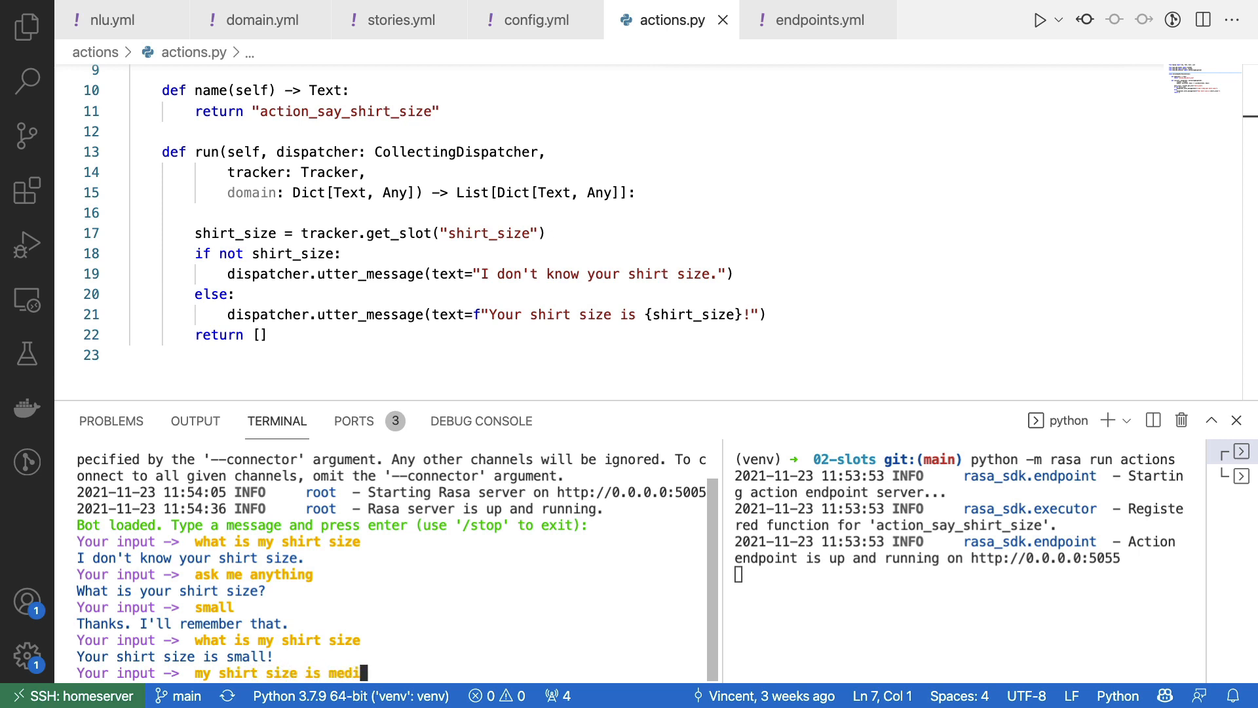
key(Return)
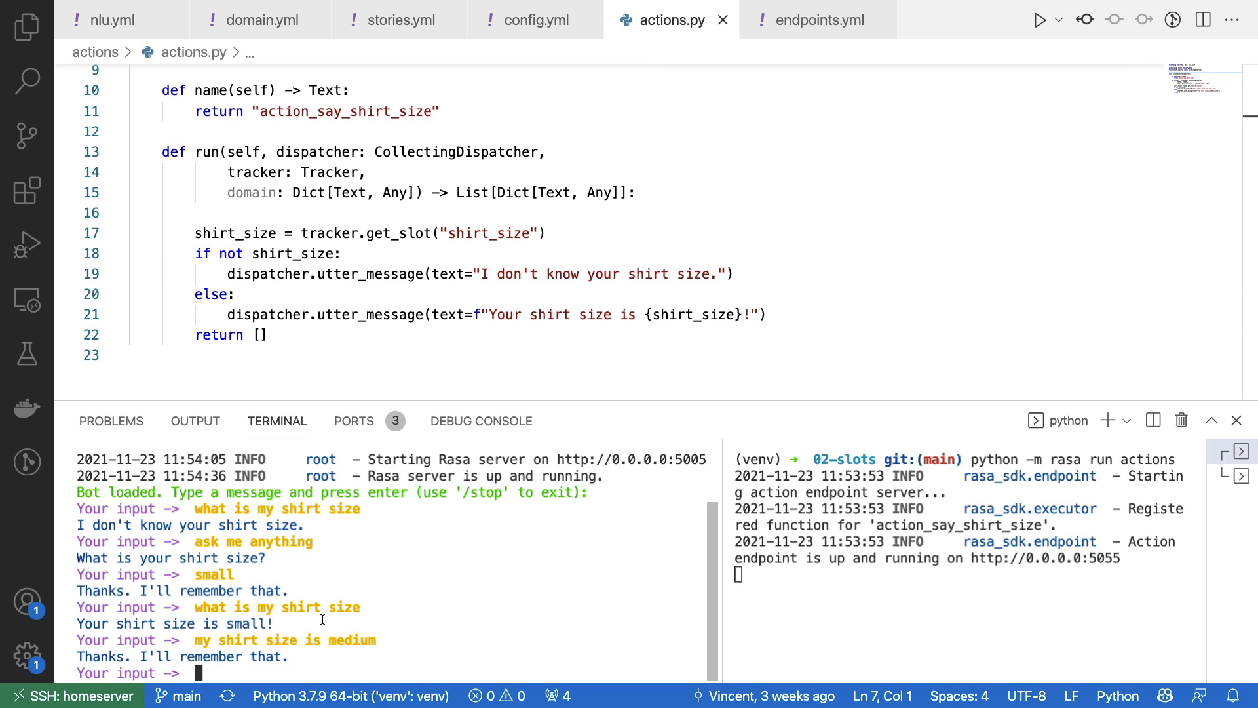
text(what is)
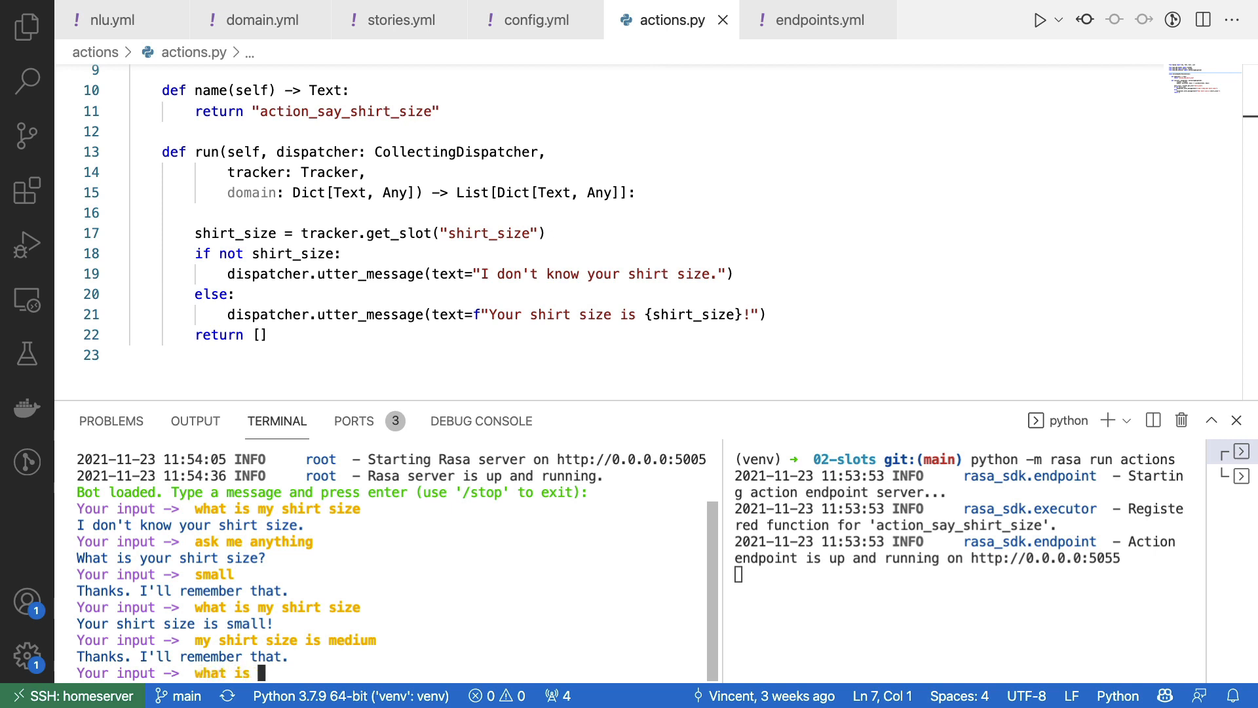